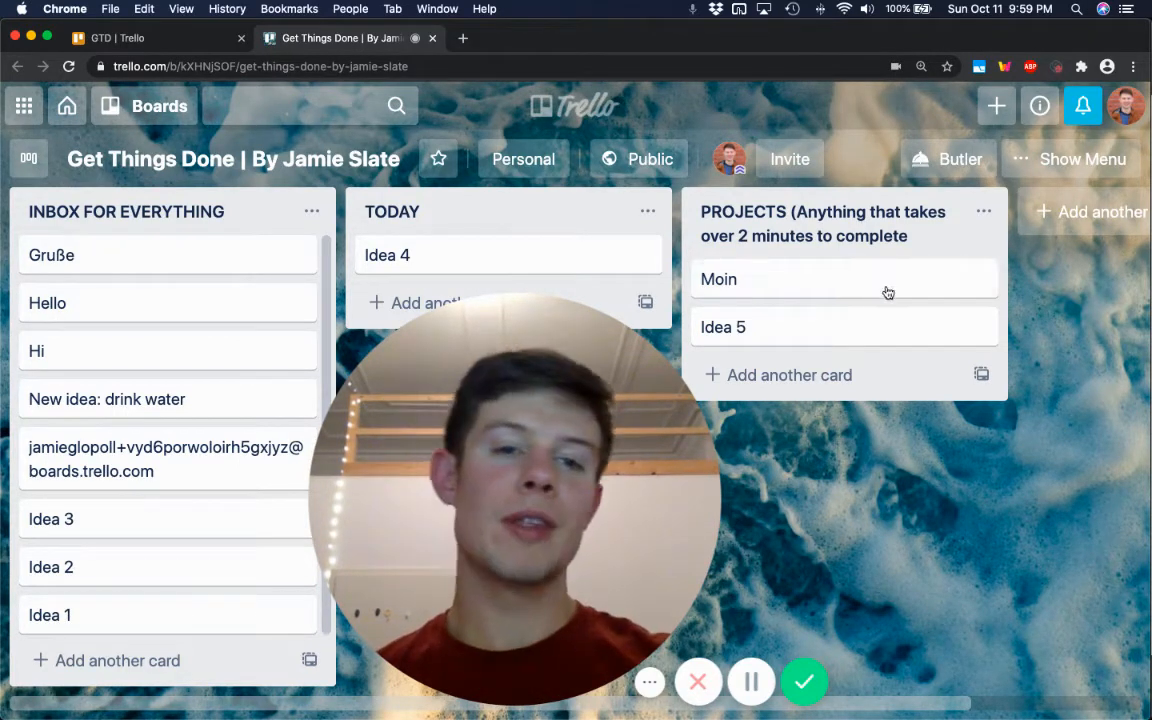
pyautogui.moveTo(515, 280)
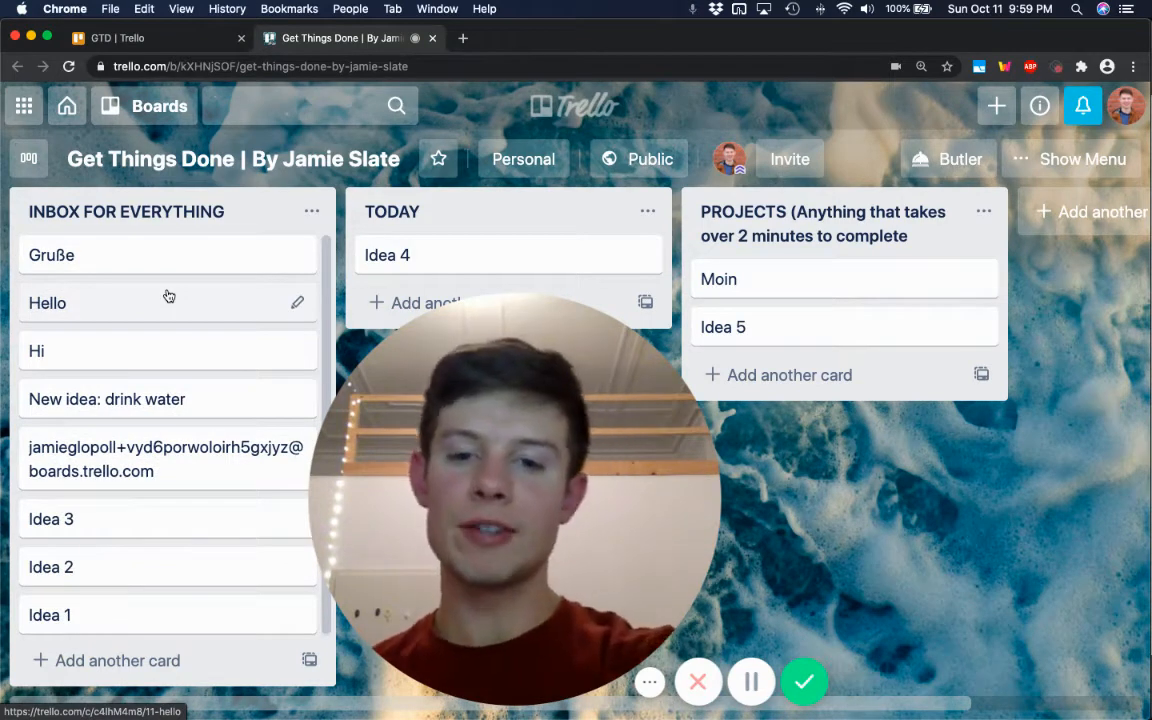
pyautogui.moveTo(840, 279)
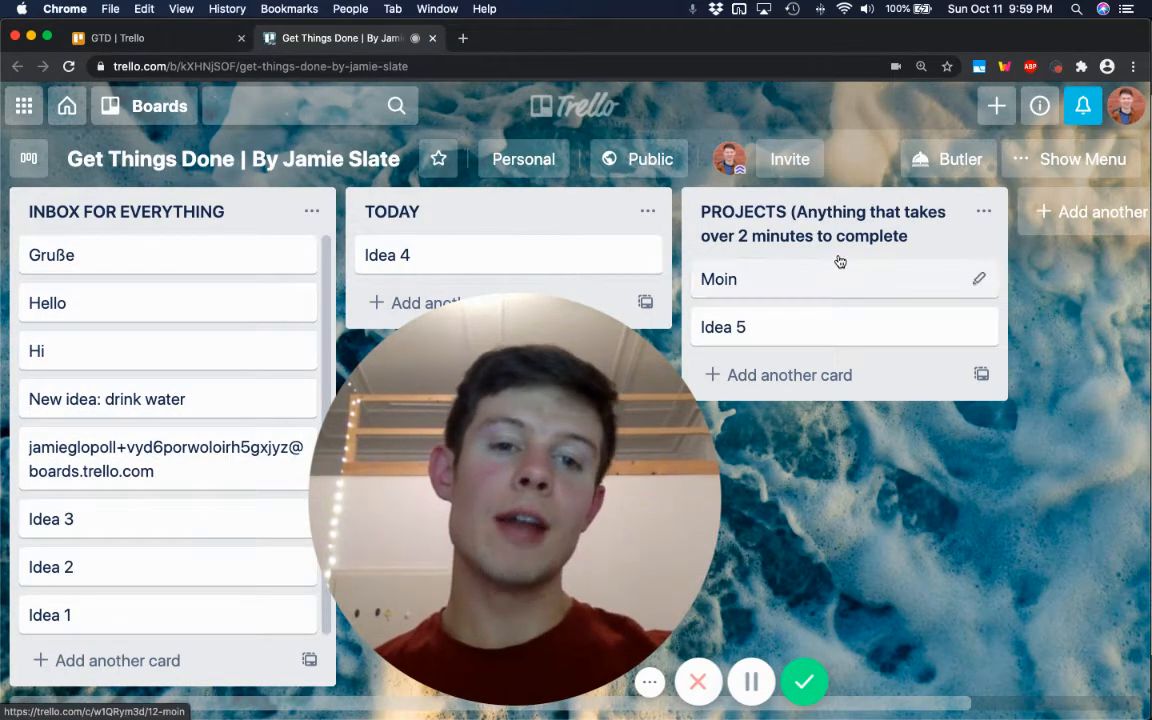
pyautogui.moveTo(666, 273)
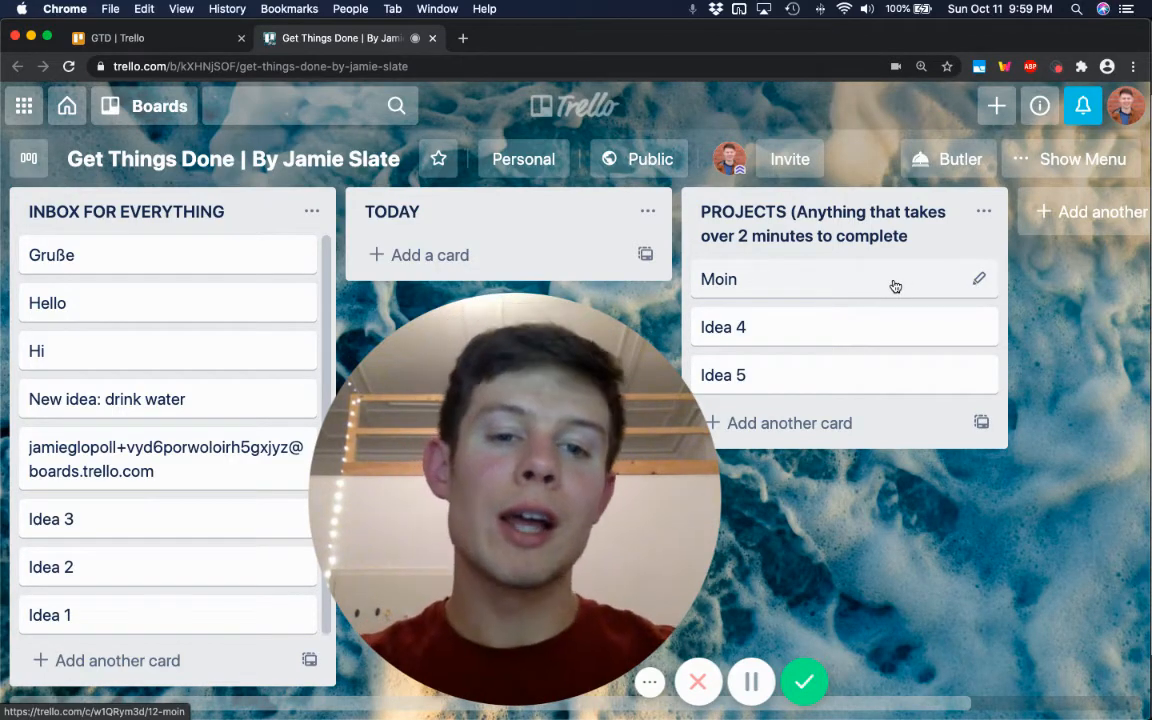
# Step: Add an 'overview' checklist with items subtask 1, subtask 2 and subtask 3 to the Moin card
pyautogui.click(718, 279)
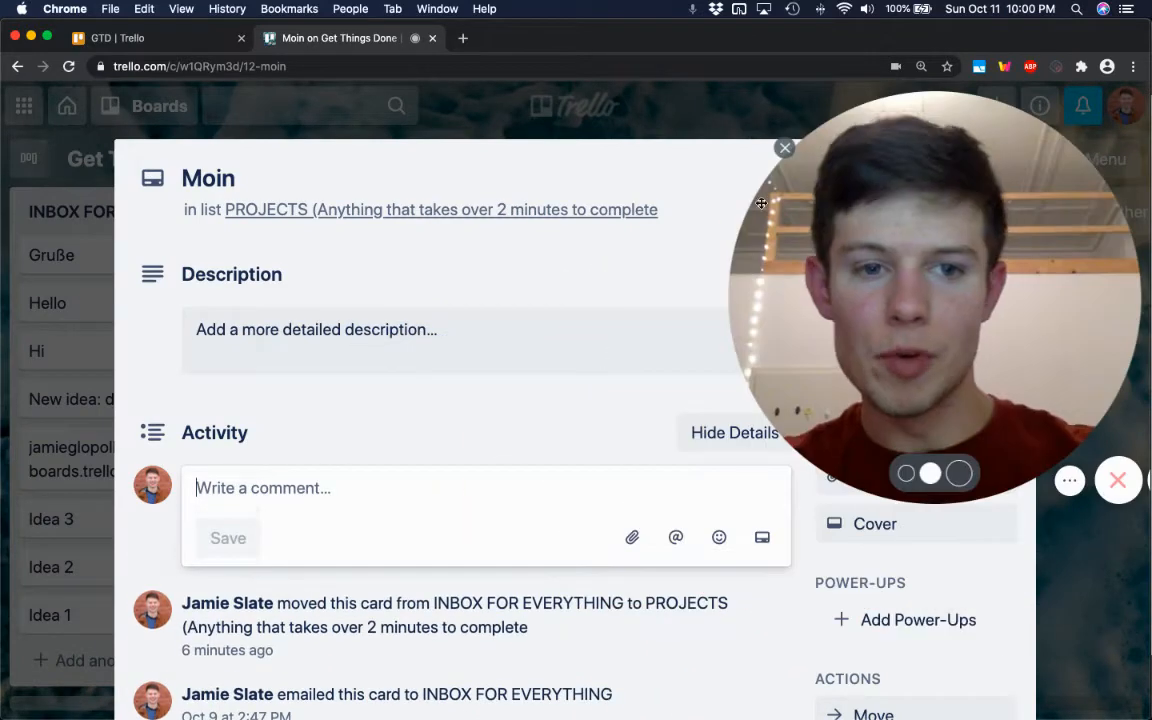
pyautogui.scroll(-3)
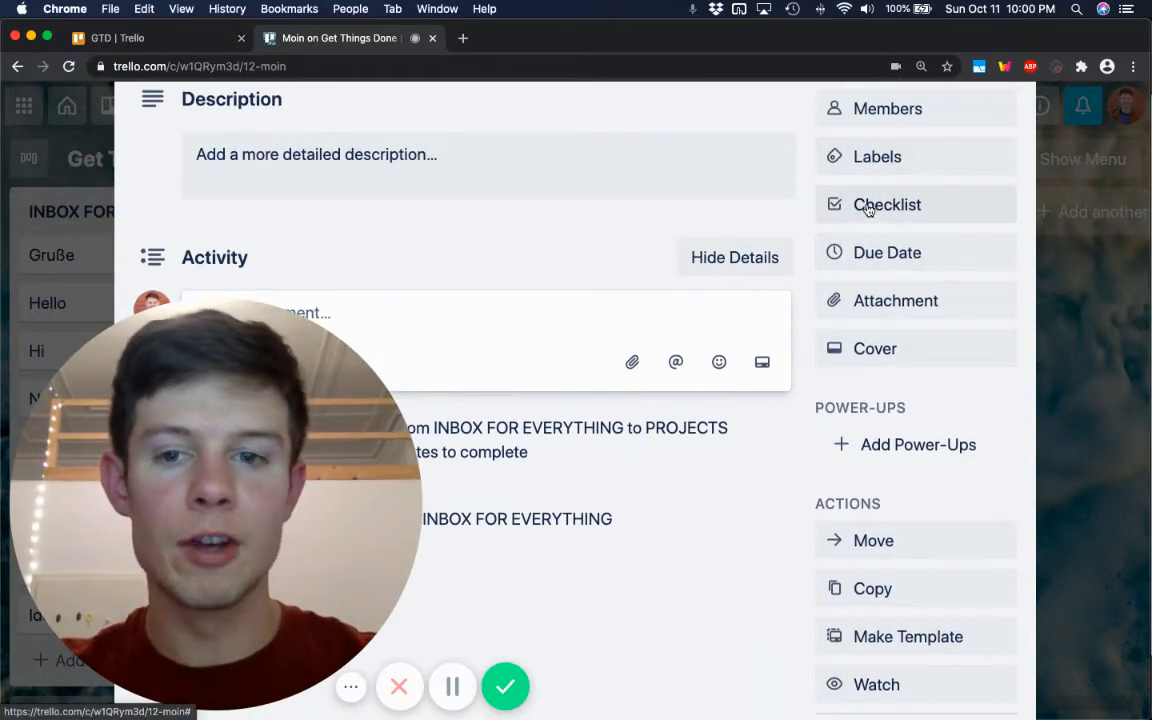
pyautogui.click(887, 204)
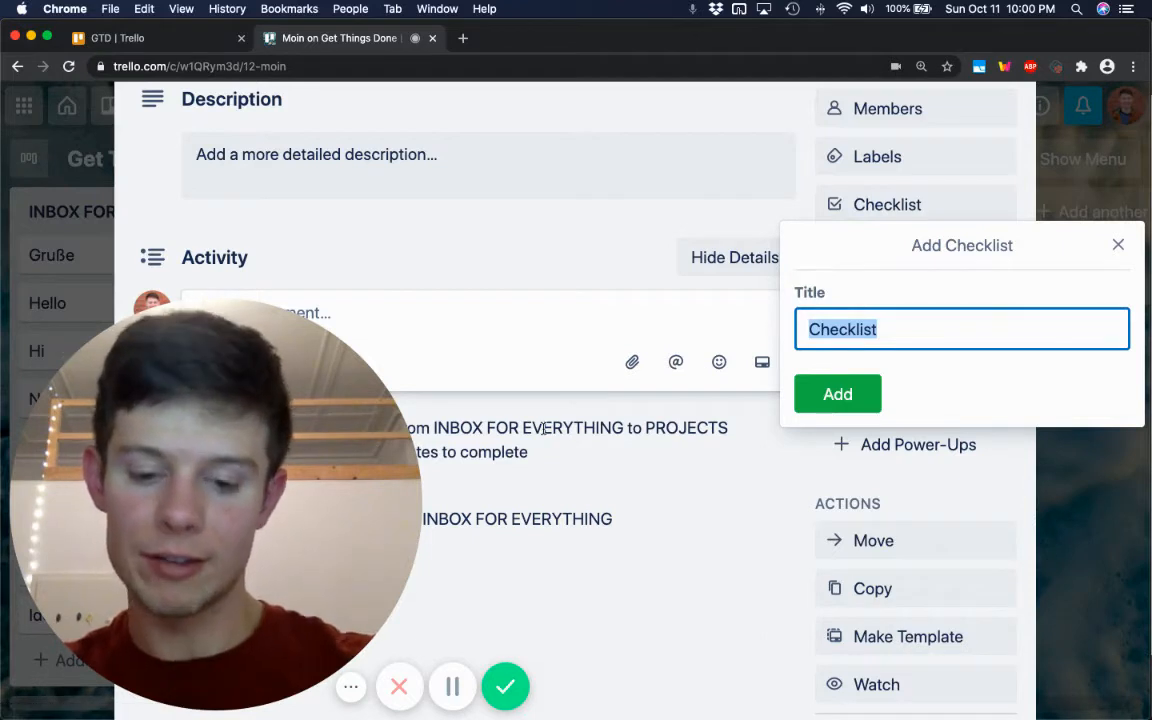
pyautogui.write('over')
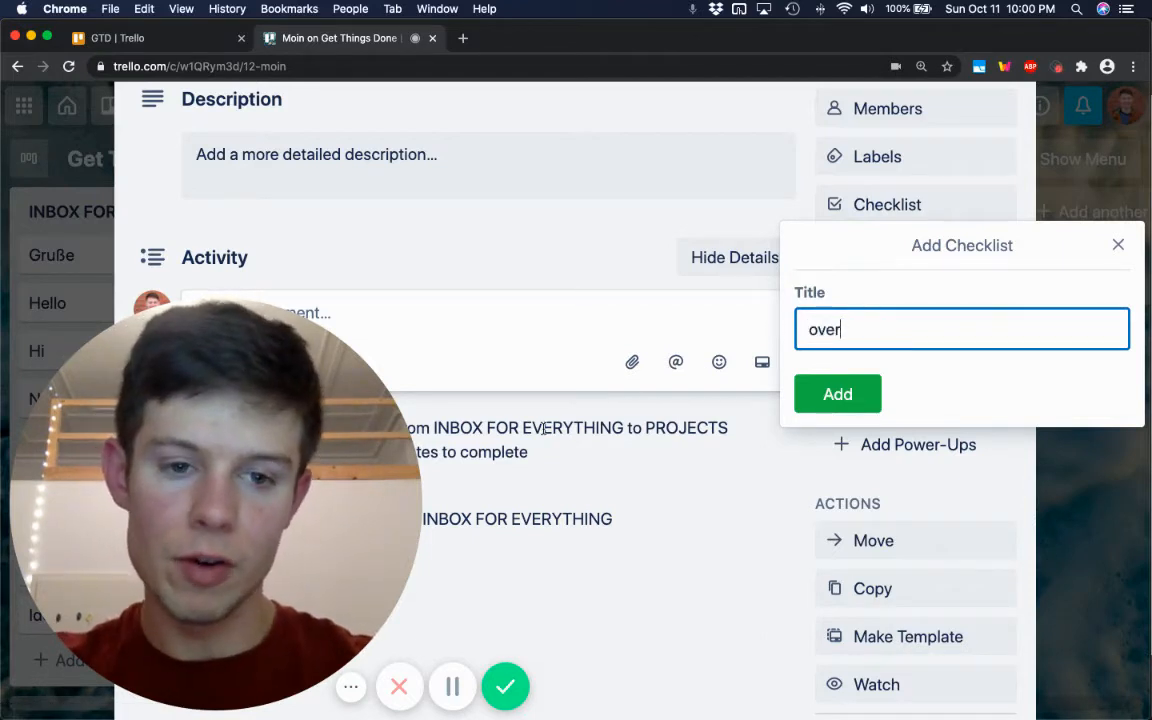
pyautogui.click(837, 393)
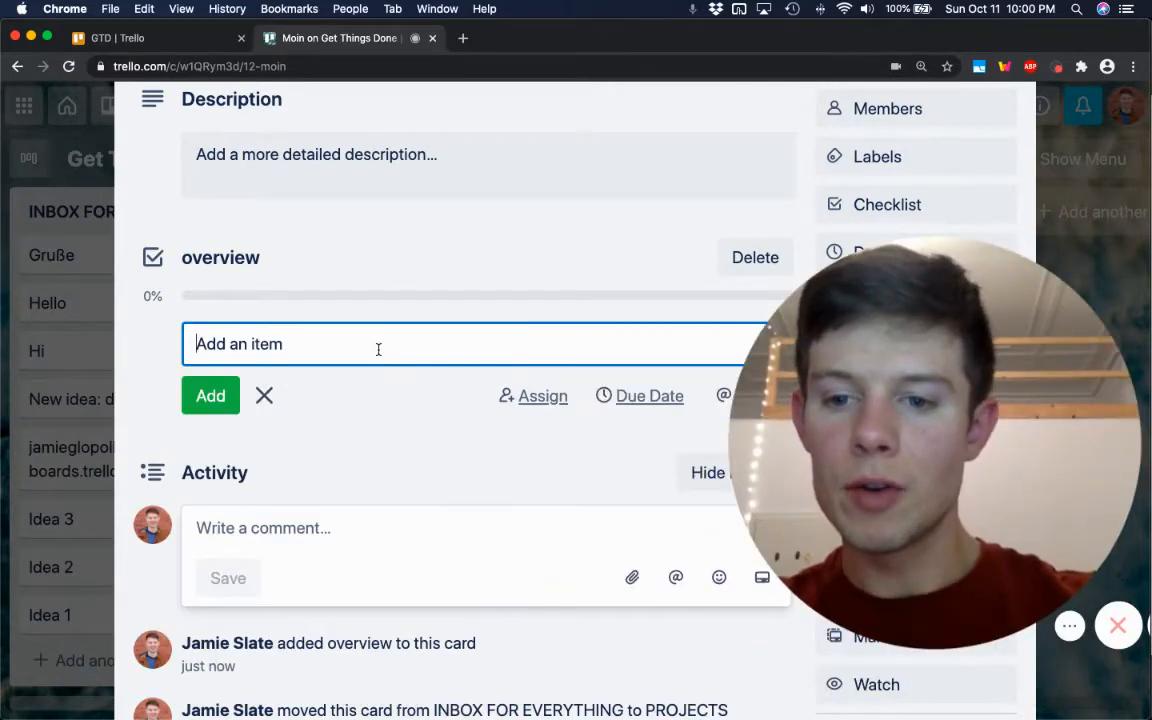
pyautogui.write('sub')
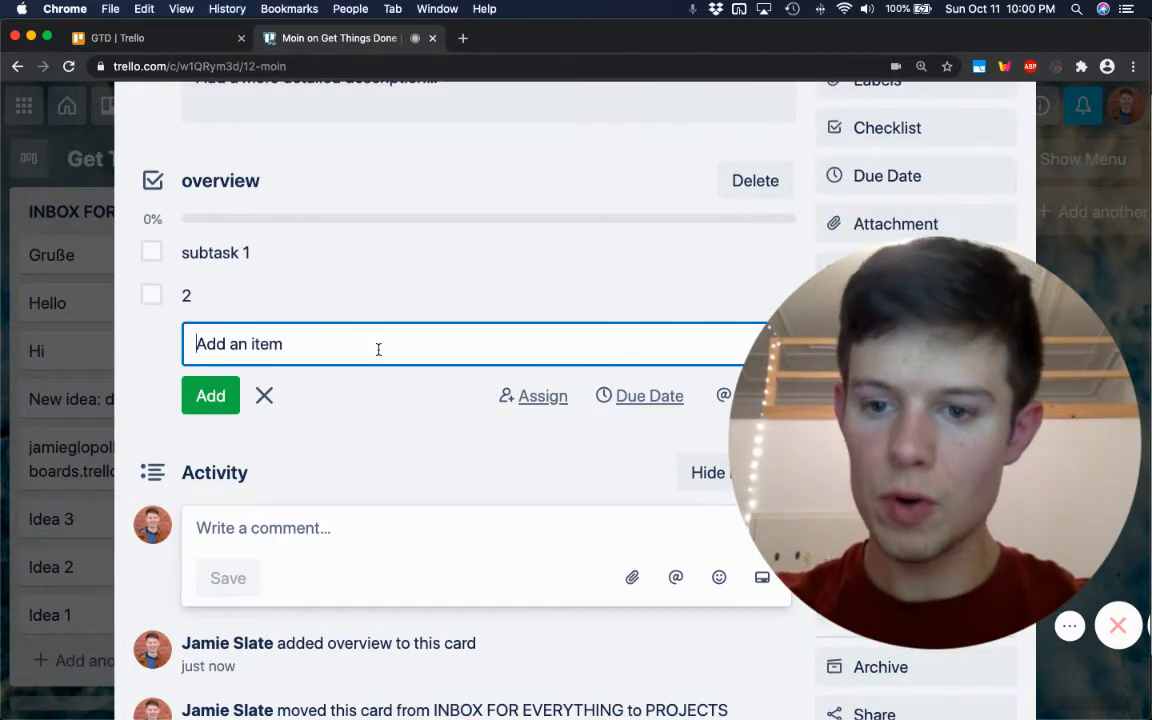
pyautogui.click(210, 395)
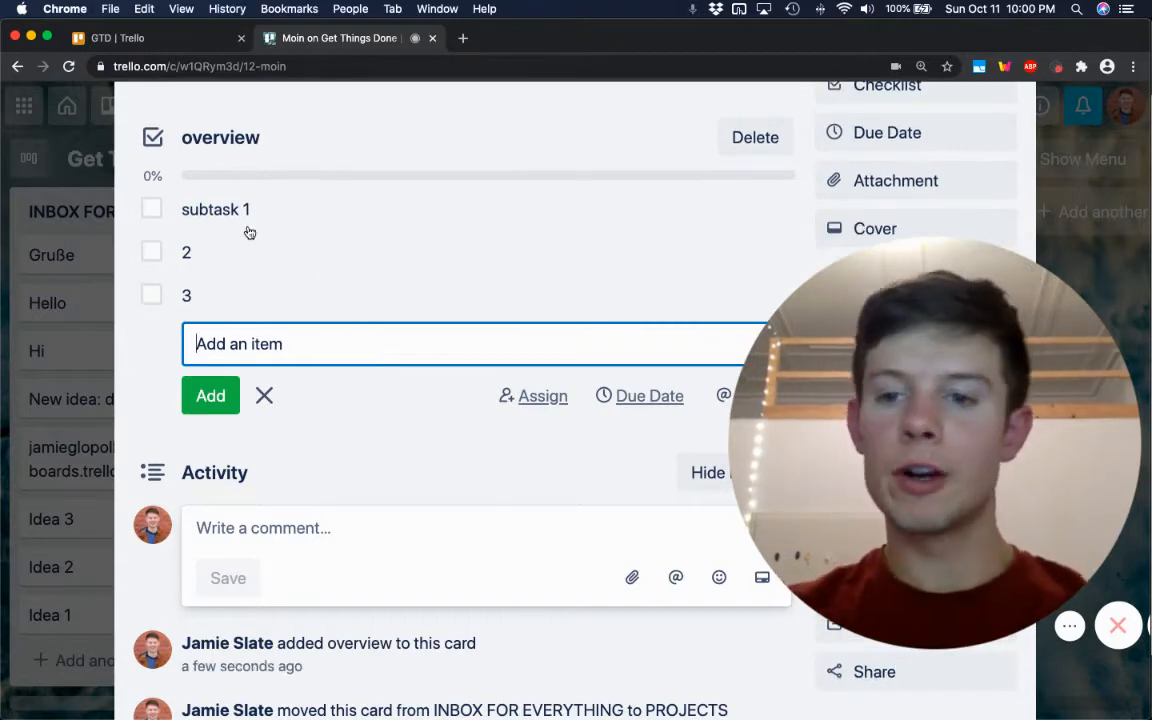
pyautogui.click(264, 395)
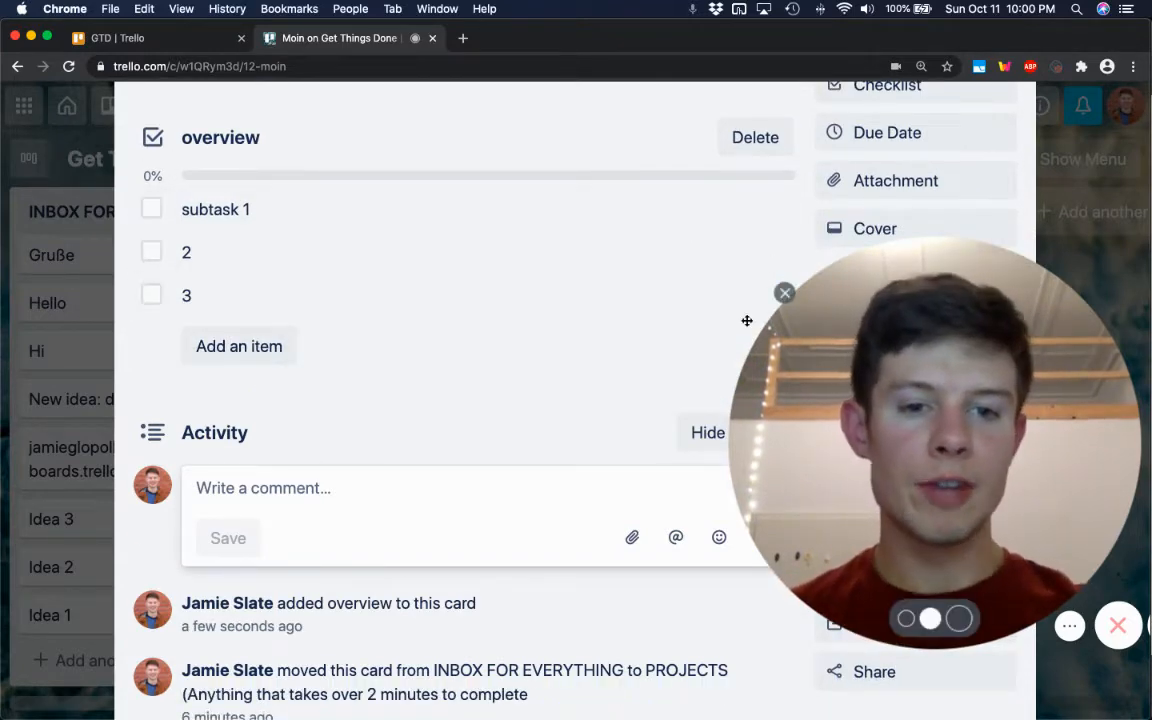
# Step: Close the Moin card details so the board shows its 0/3 checklist badge
pyautogui.click(785, 293)
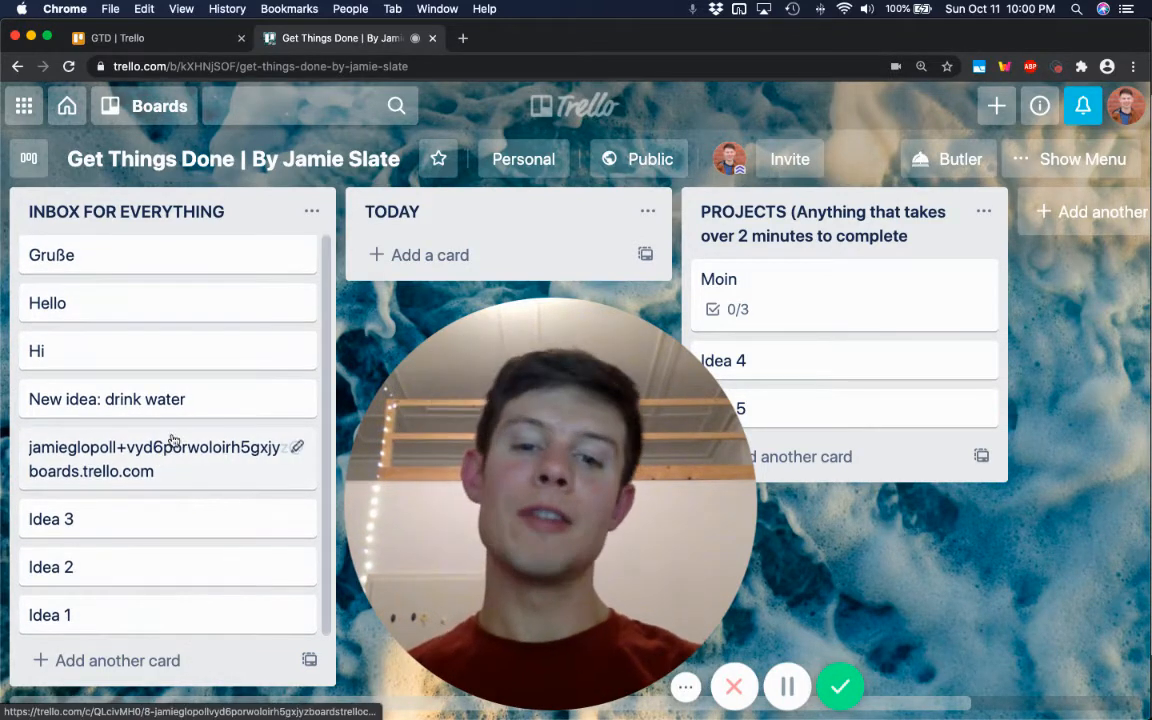
pyautogui.moveTo(183, 251)
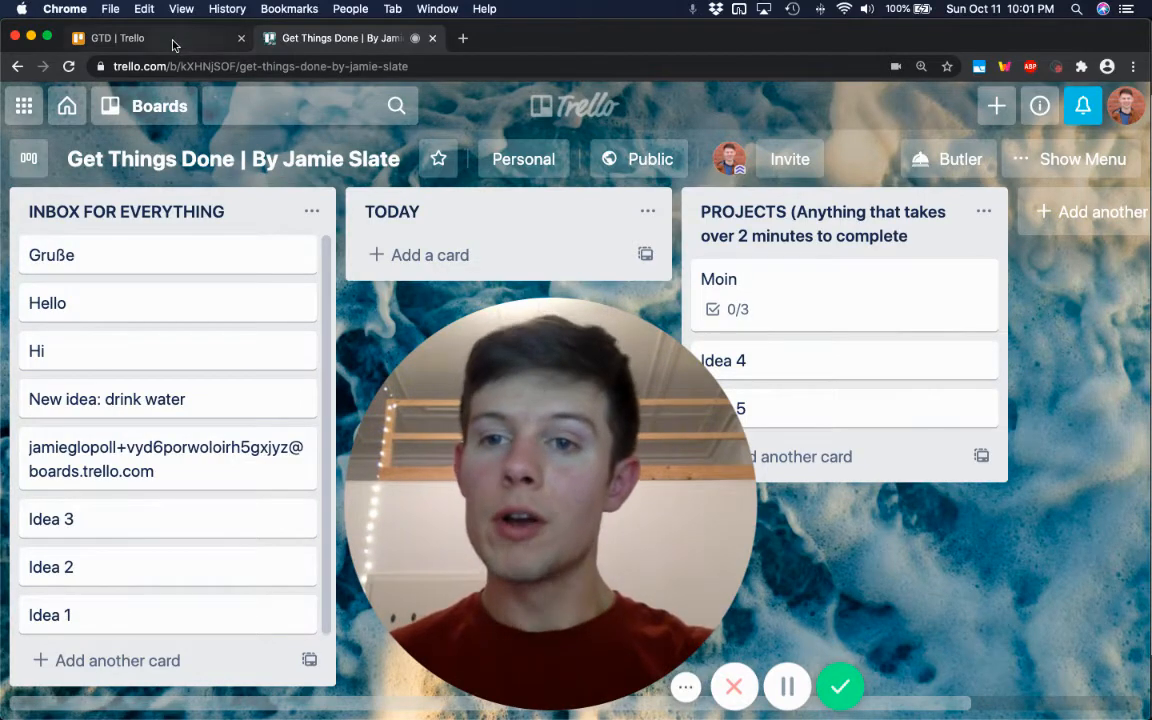
# Step: Switch to the GTD board tab to watch the dictated note arrive in Inbox
pyautogui.click(115, 38)
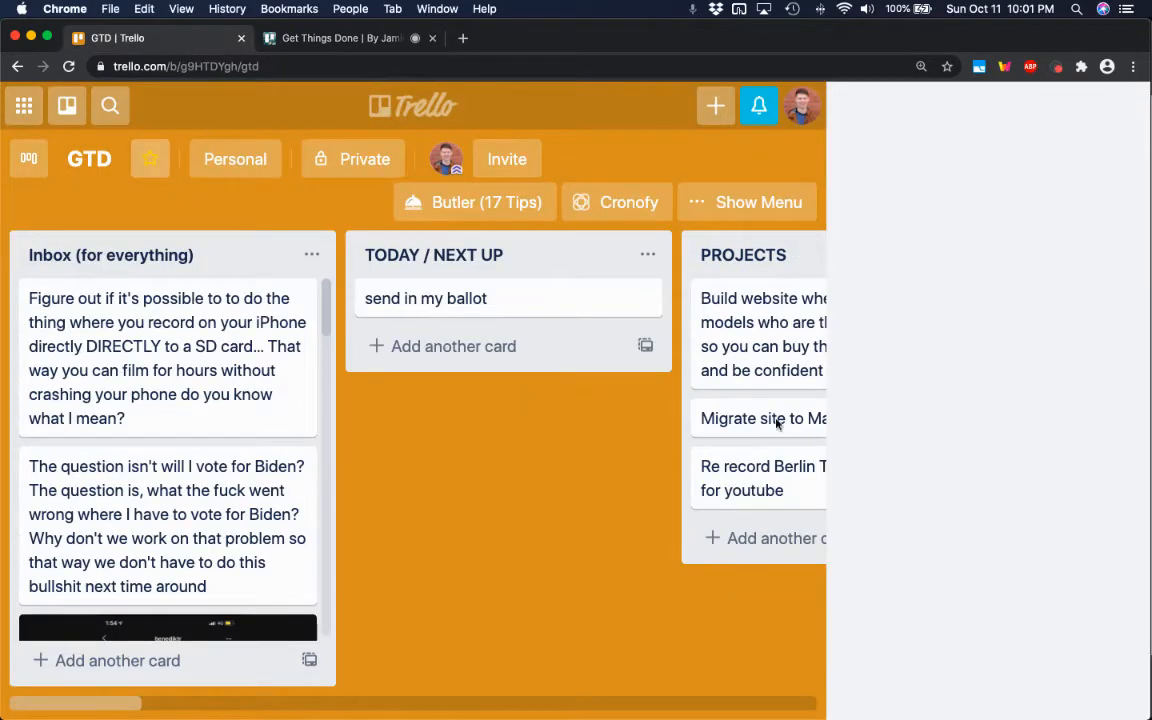
pyautogui.moveTo(817, 388)
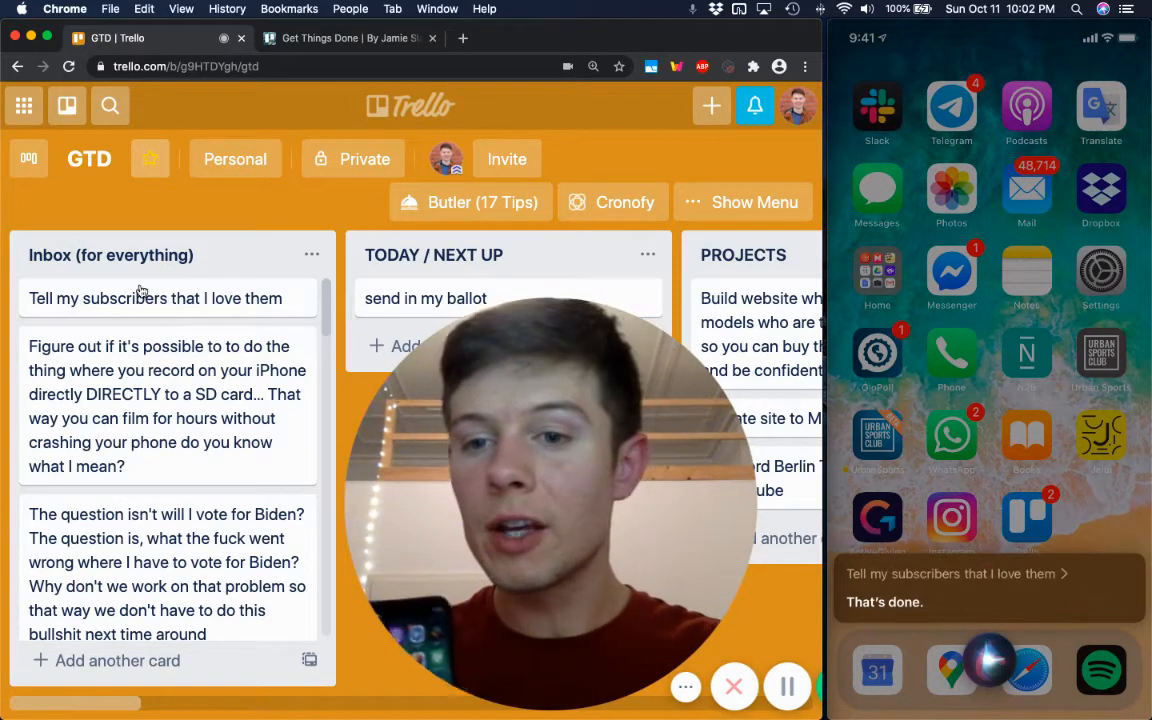
pyautogui.moveTo(155, 298)
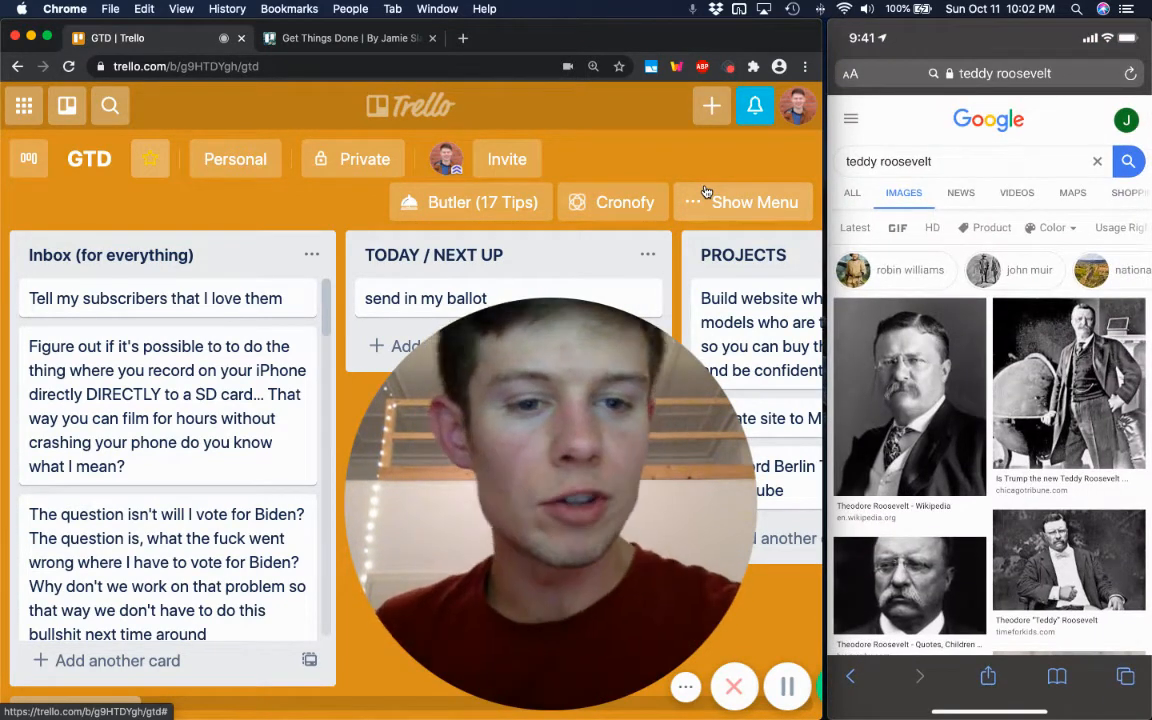
# Step: Return to the Get Things Done | By Jamie Slate board tab
pyautogui.click(908, 395)
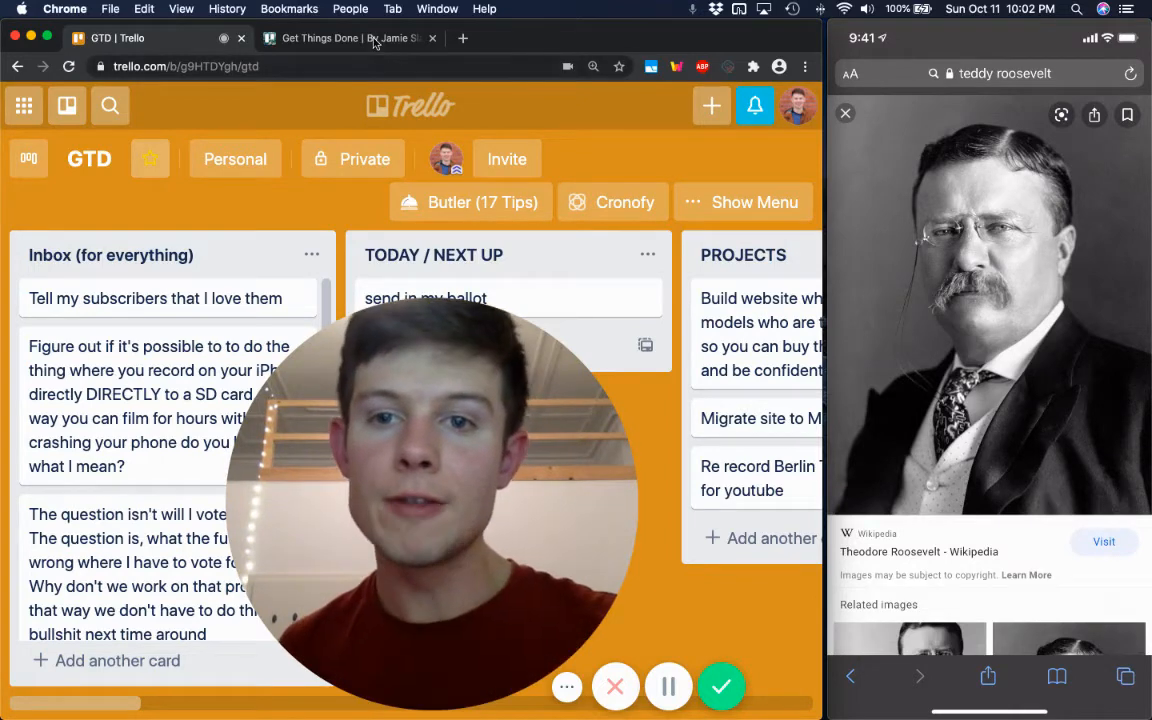
pyautogui.click(345, 38)
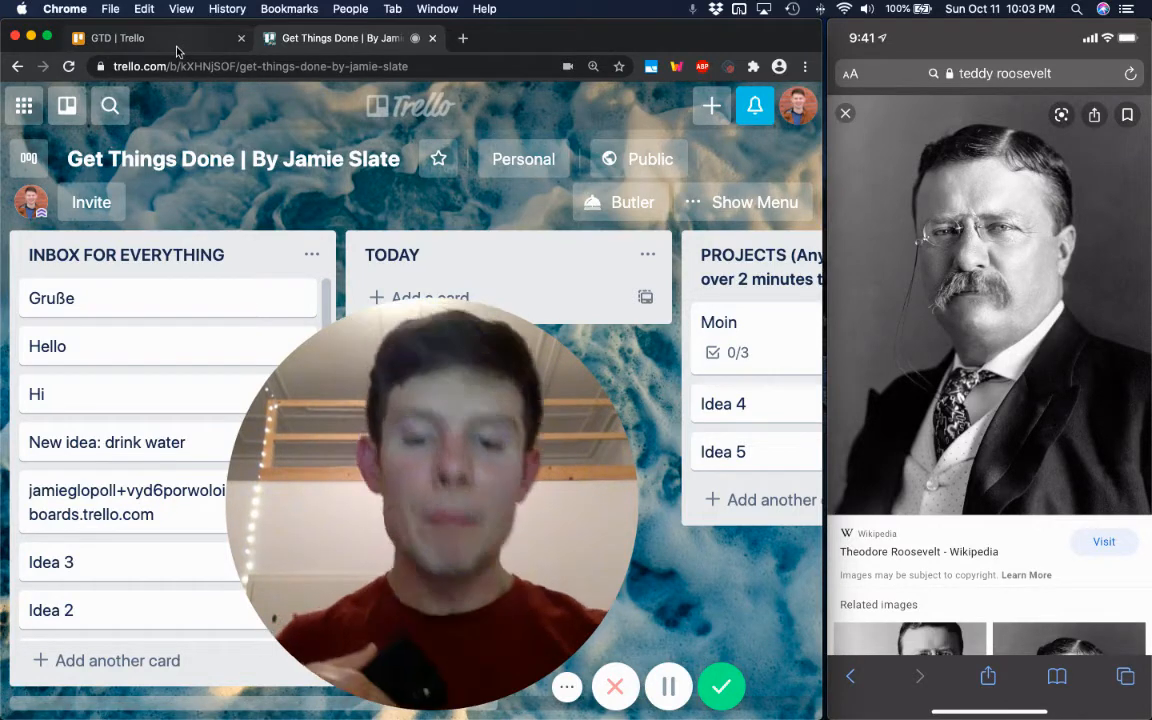
# Step: On the GTD board, receive an emailed Teddy Roosevelt screenshot titled 'I live Teddy English'
pyautogui.click(117, 38)
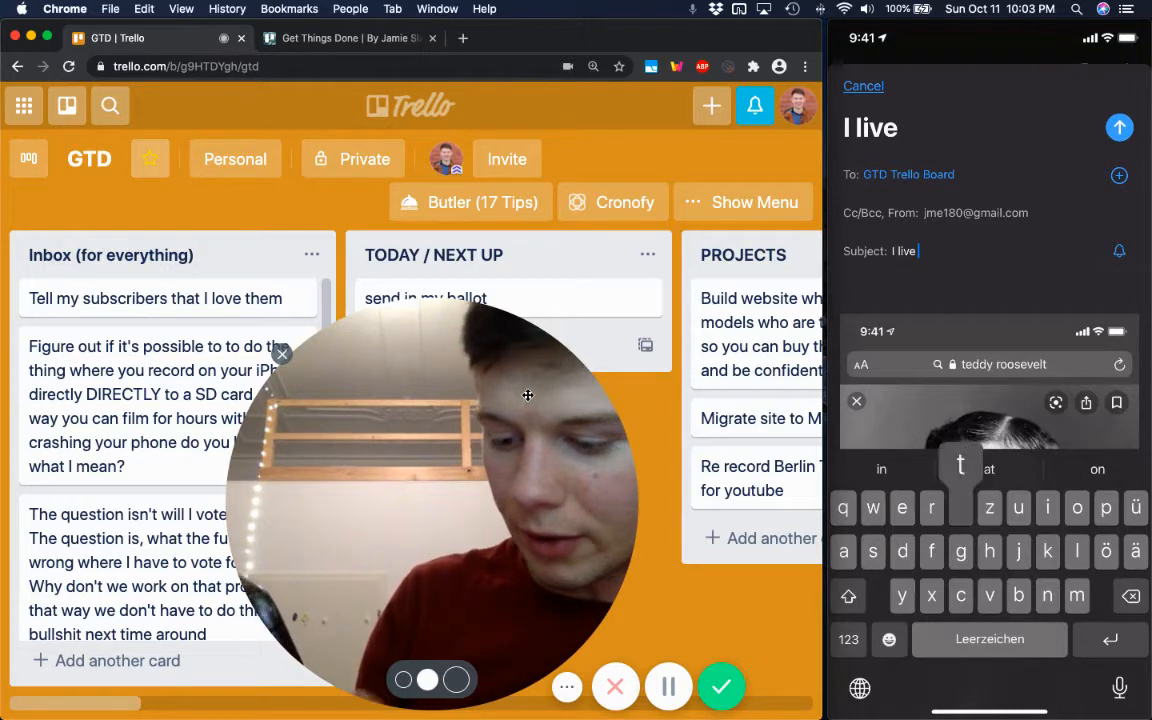
pyautogui.write('tedd')
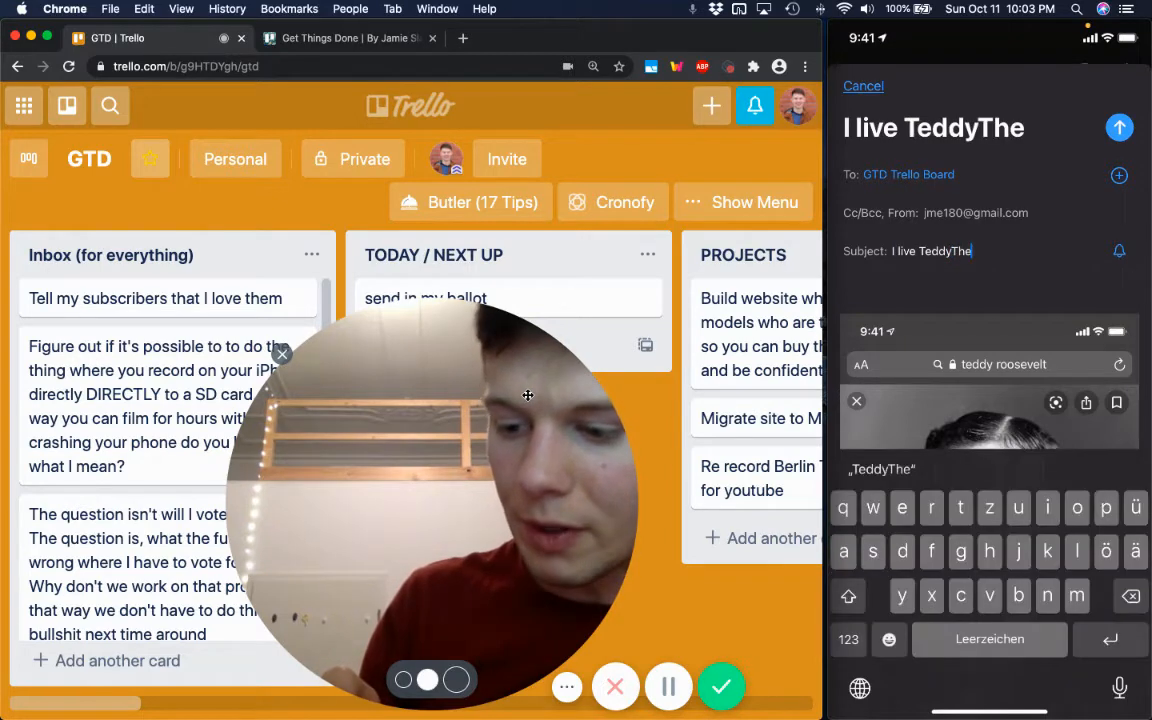
pyautogui.write('English')
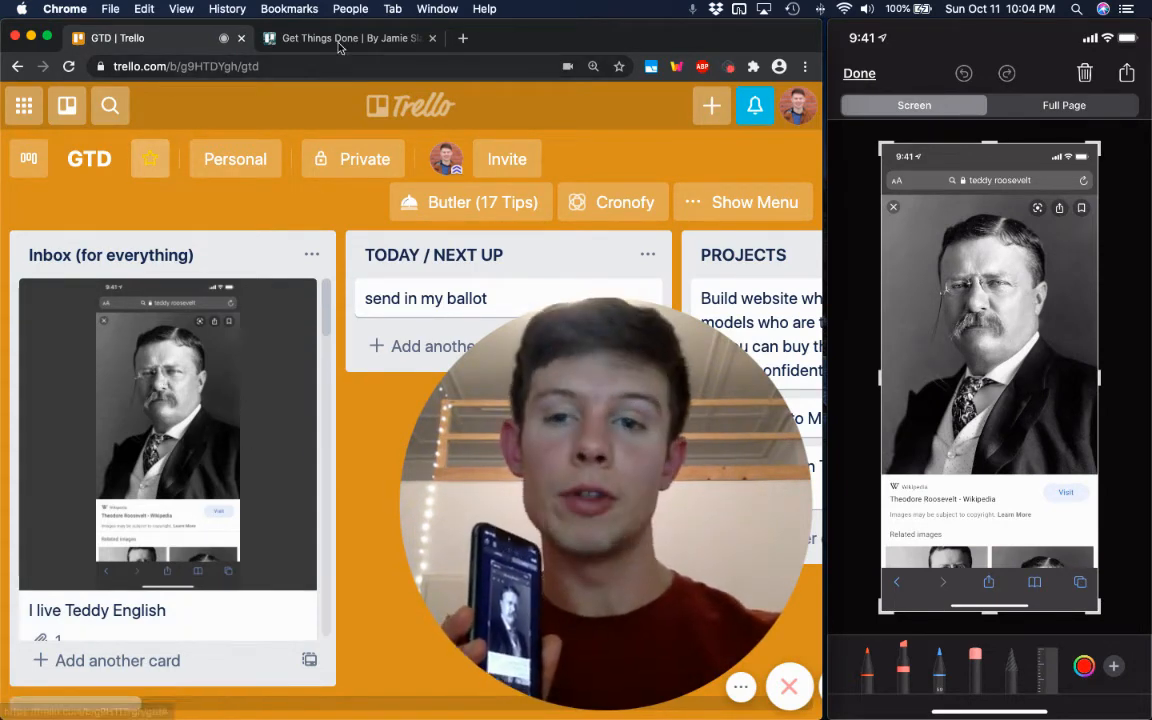
# Step: Show the Get Things Done board and widen the window to full screen
pyautogui.click(345, 38)
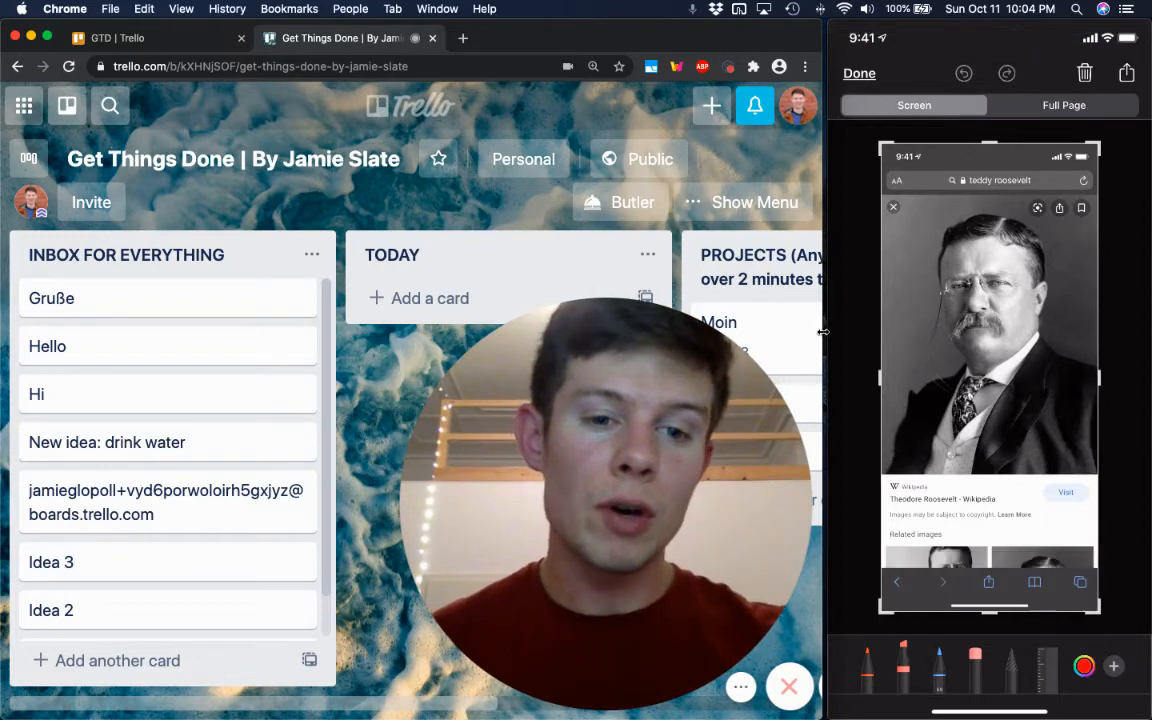
pyautogui.click(858, 73)
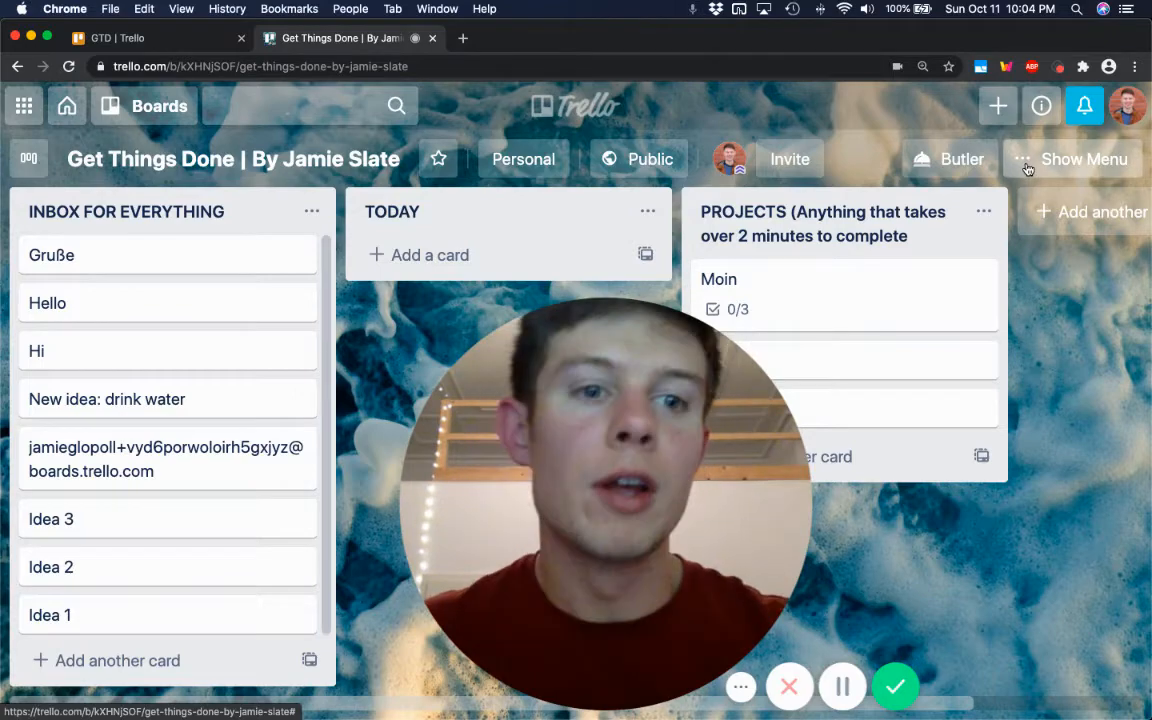
# Step: Open the board's Email-to-board Settings from the menu's More options
pyautogui.click(1084, 159)
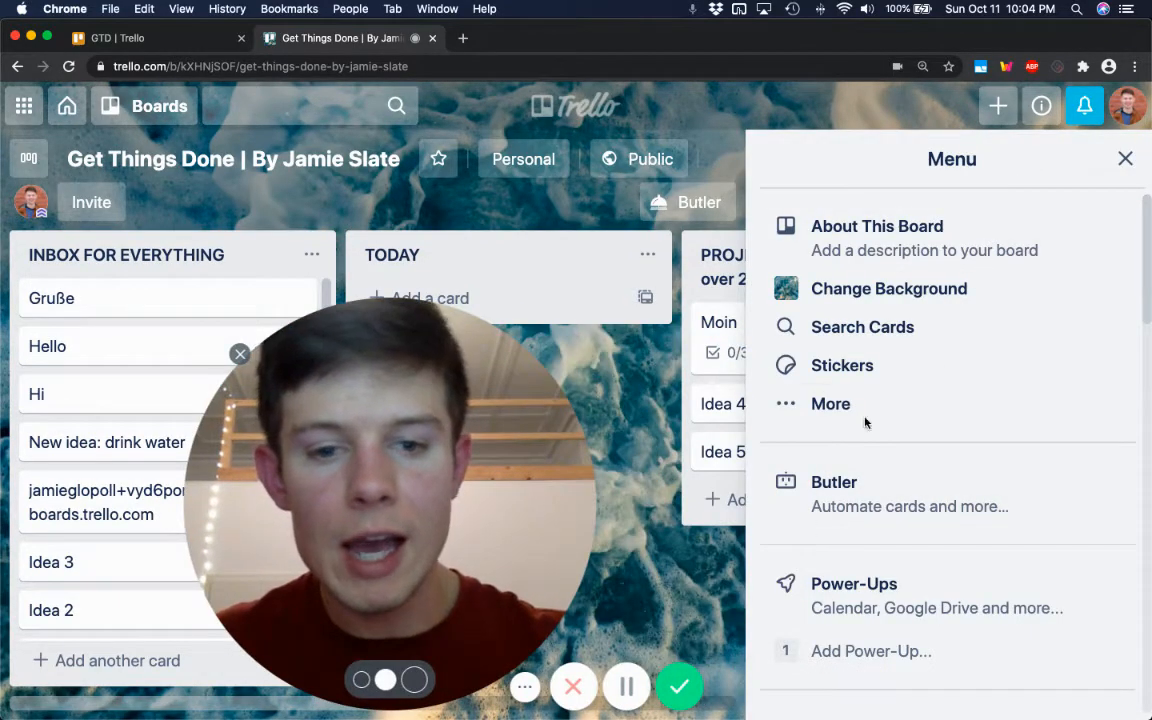
pyautogui.scroll(-3)
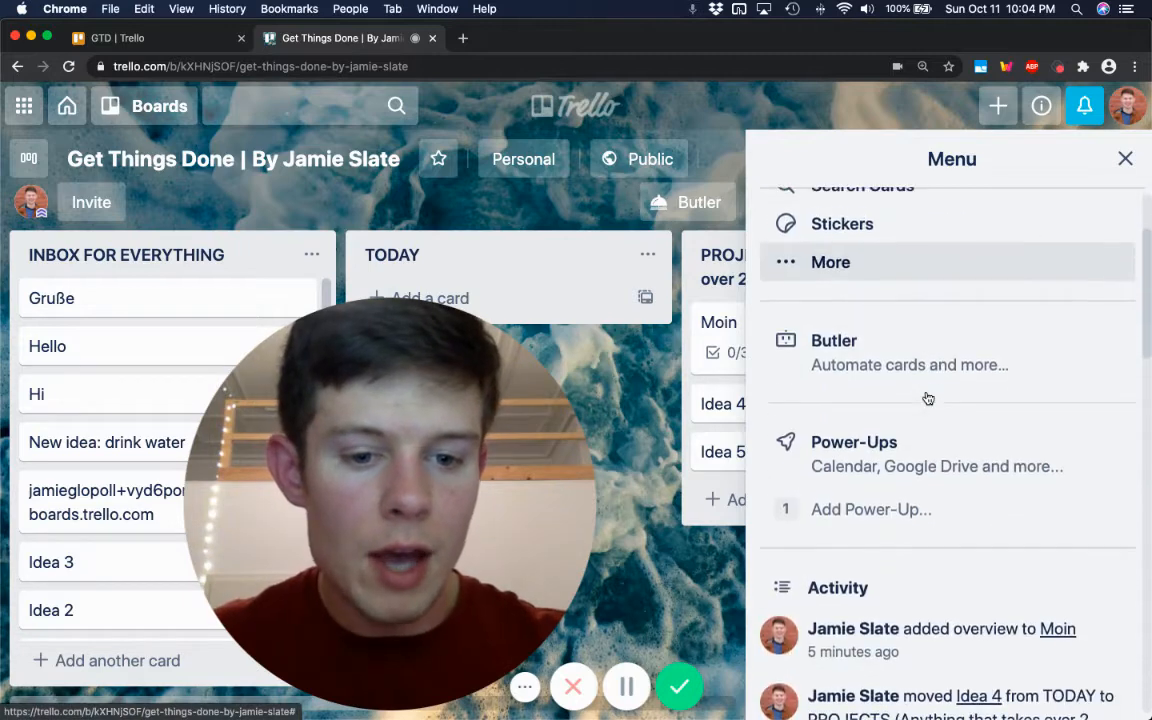
pyautogui.scroll(3)
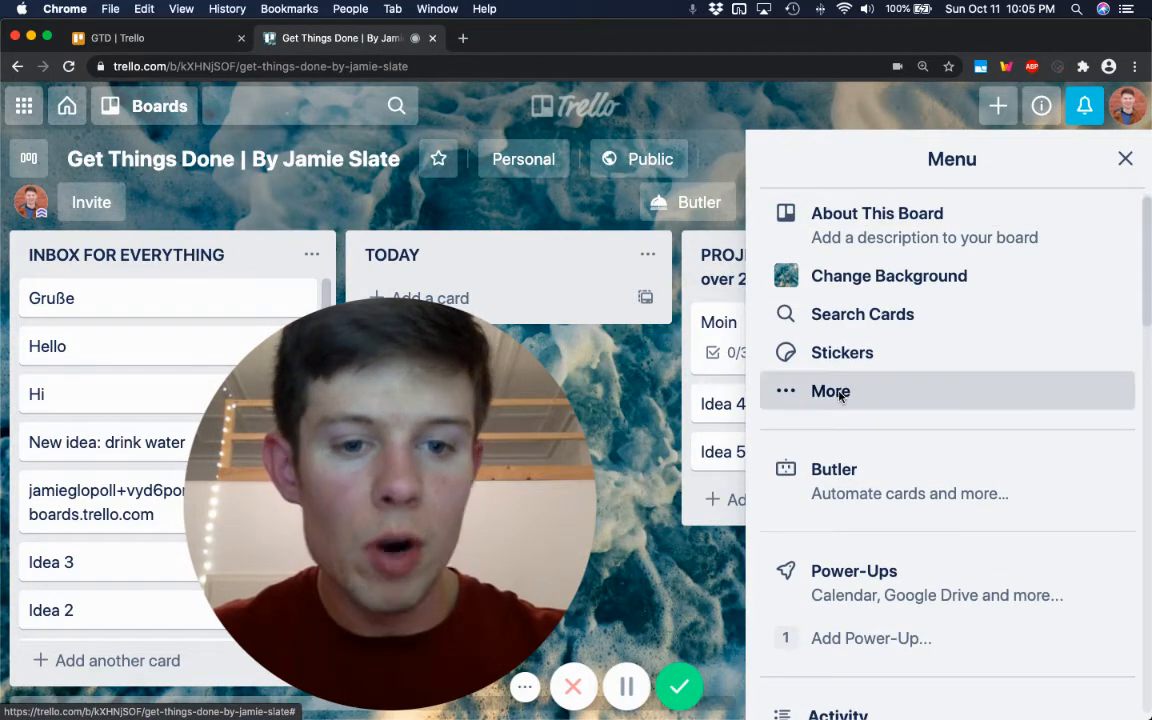
pyautogui.click(830, 391)
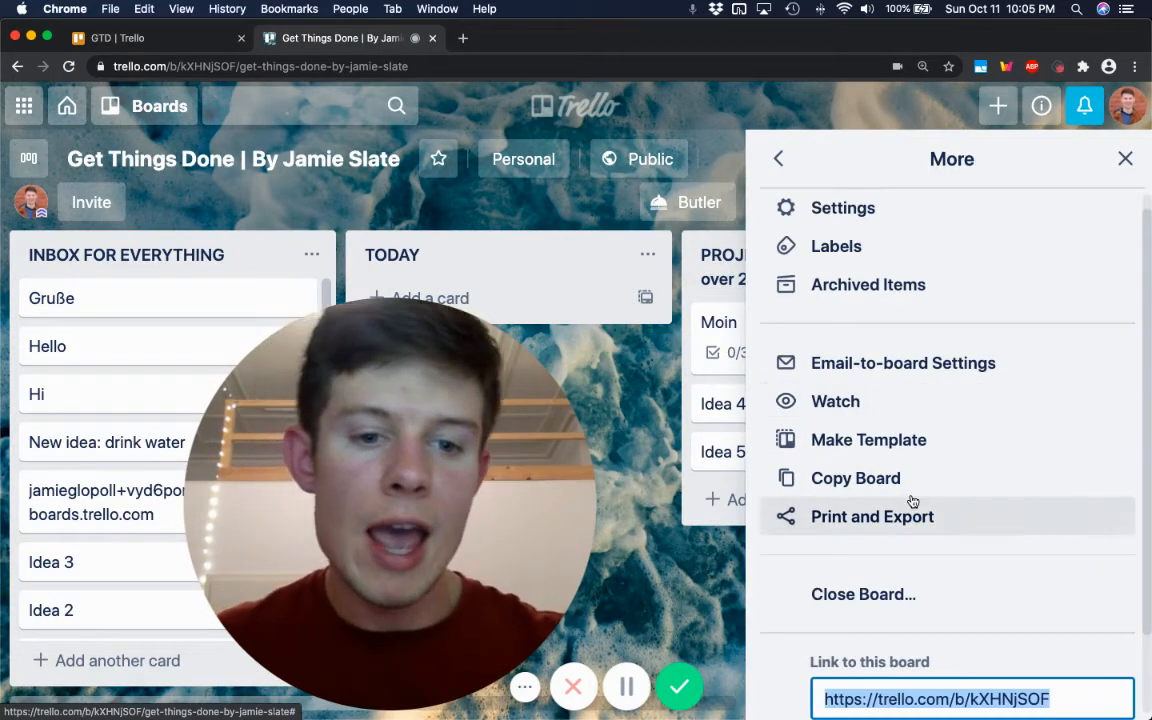
pyautogui.moveTo(907, 401)
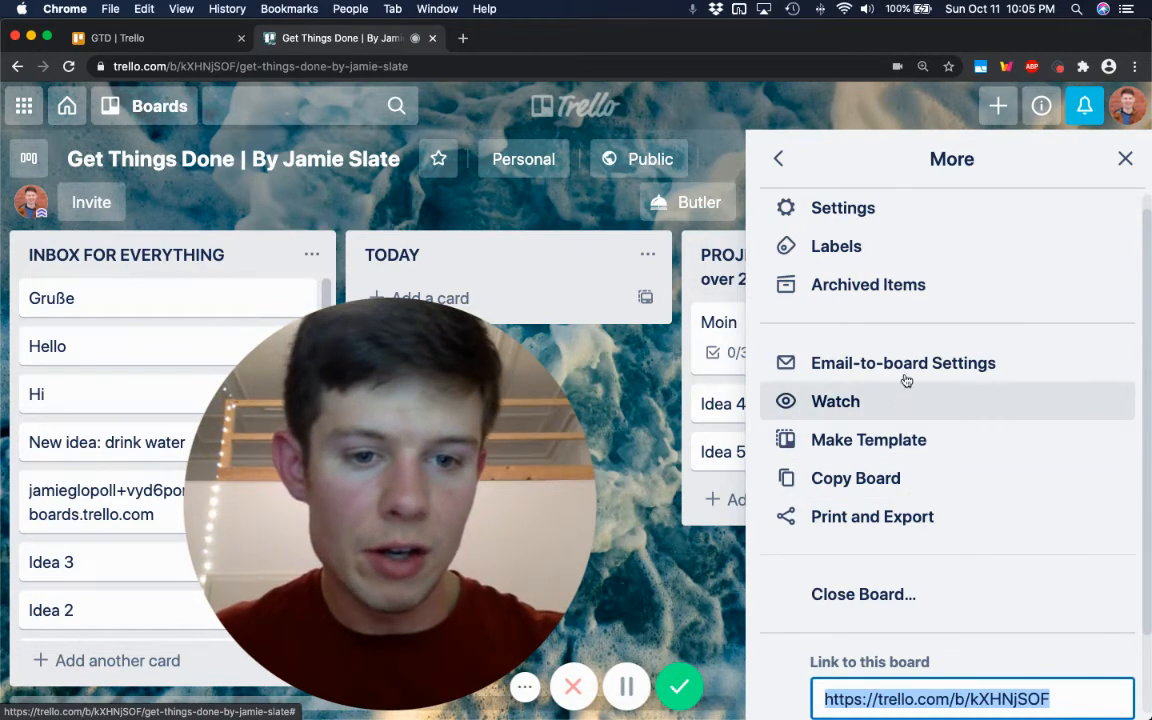
pyautogui.click(903, 362)
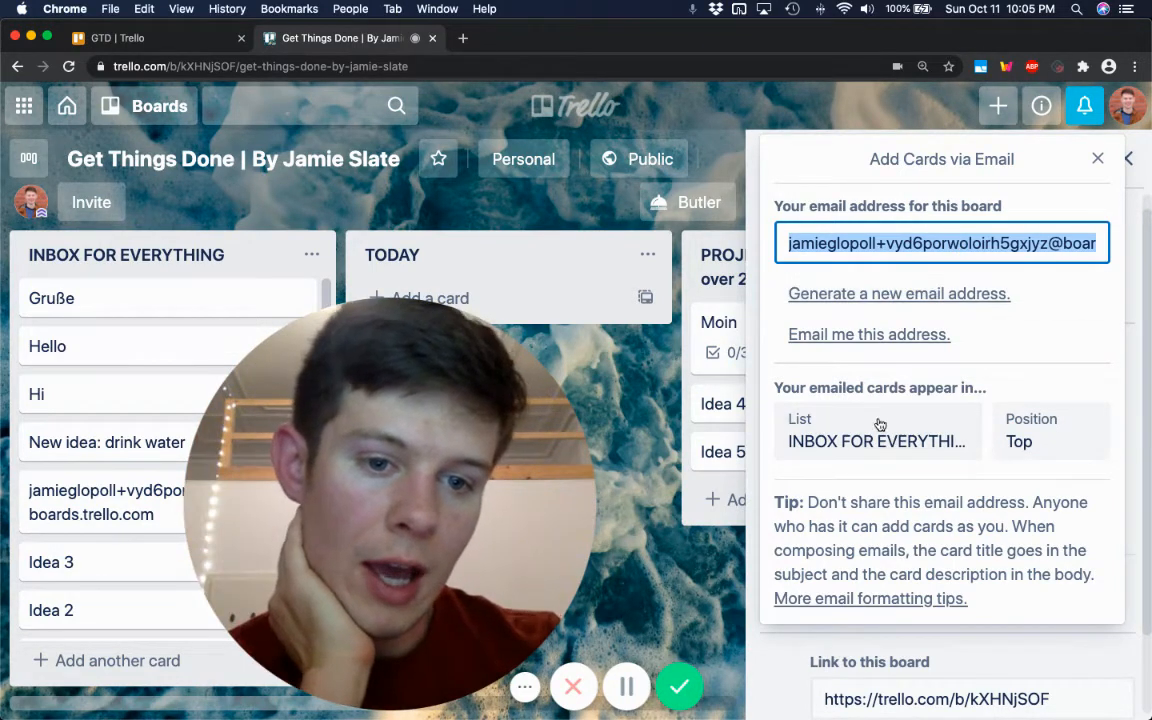
# Step: Keep emailed cards landing at the top of INBOX FOR EVERYTHING and select the address
pyautogui.click(877, 441)
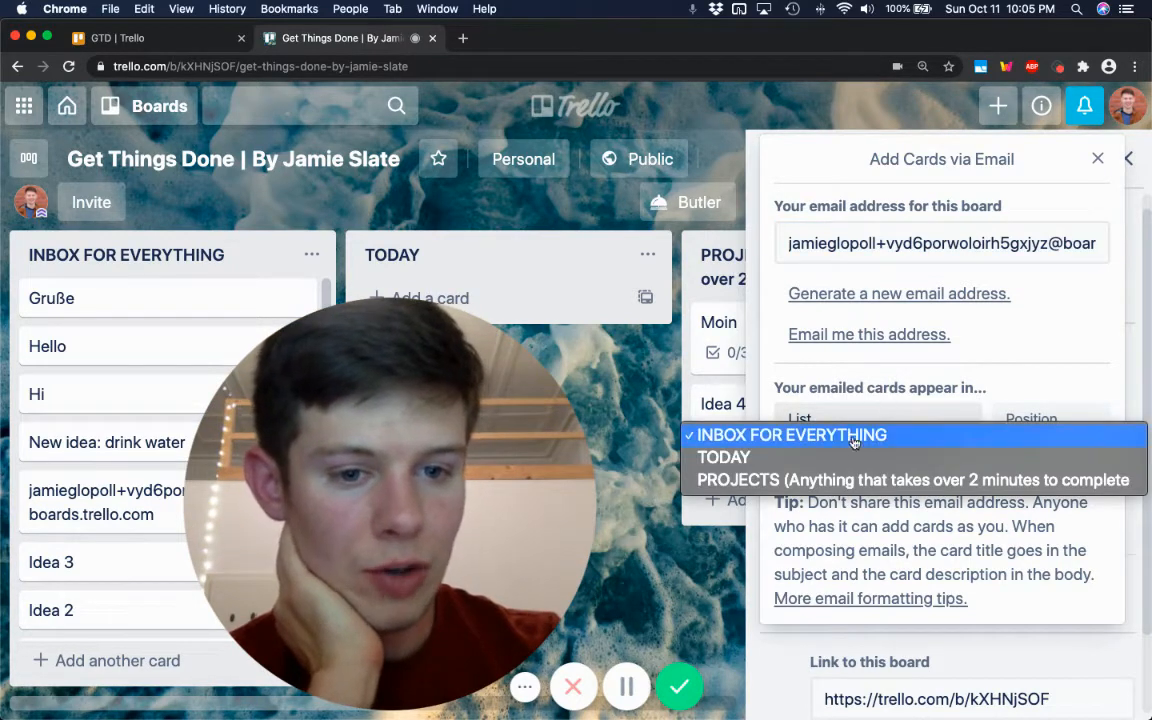
pyautogui.click(790, 434)
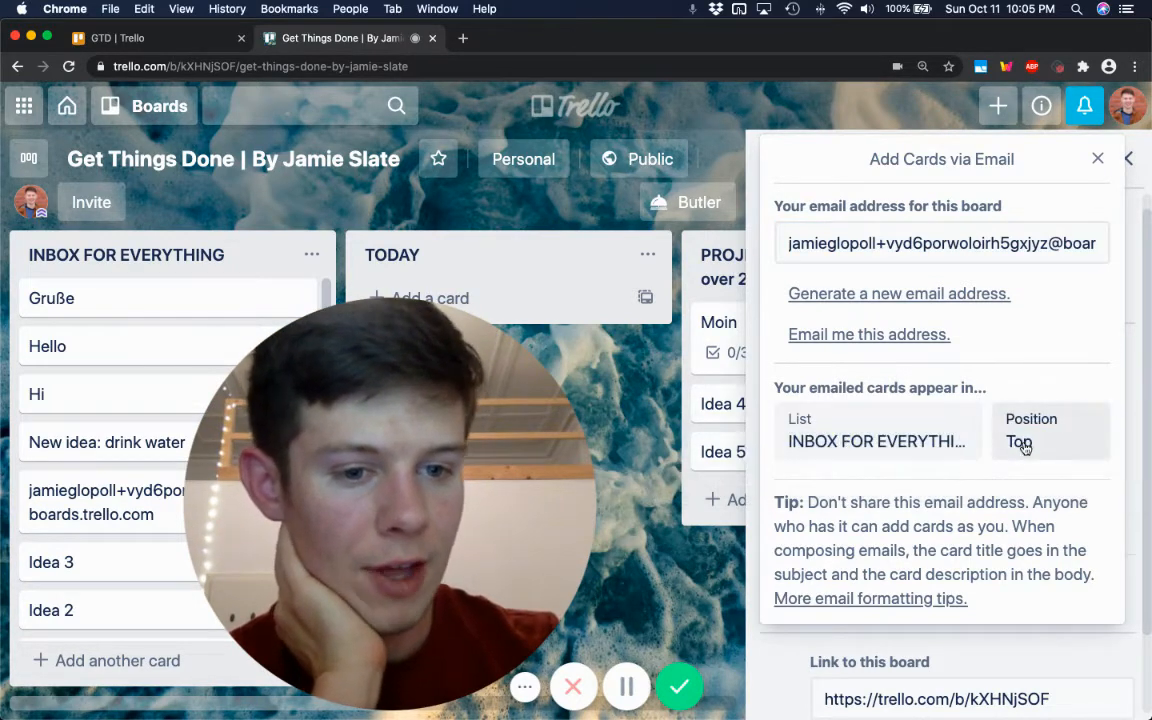
pyautogui.click(1020, 442)
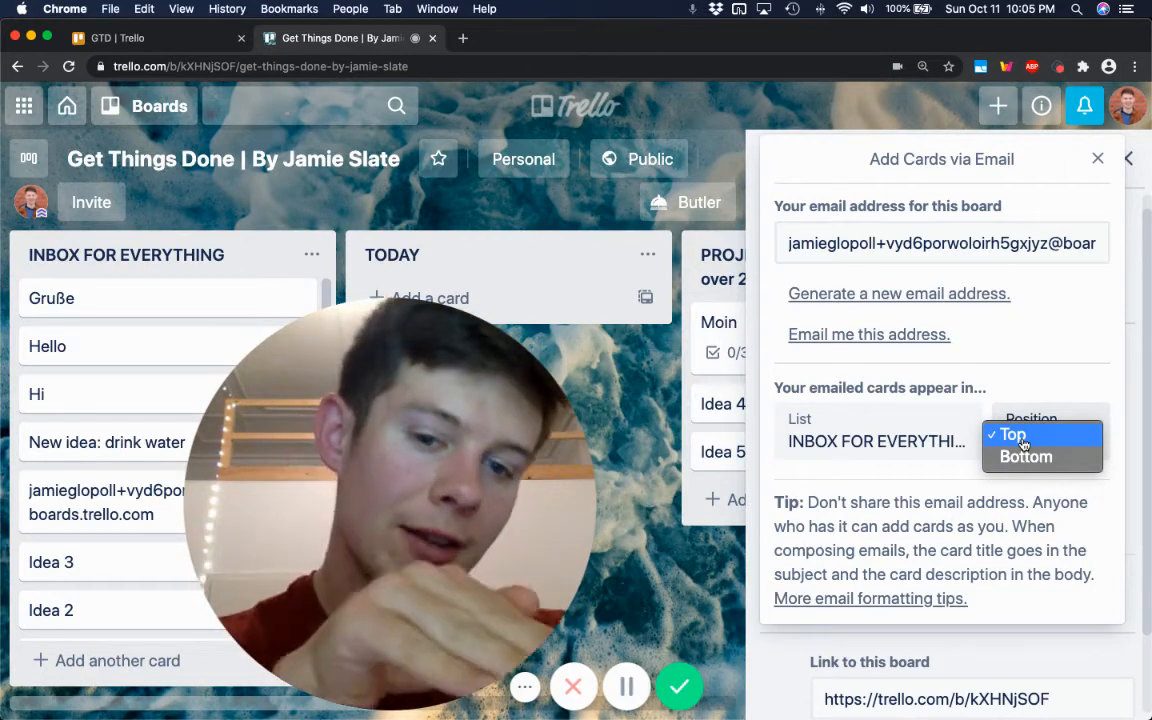
pyautogui.click(1013, 434)
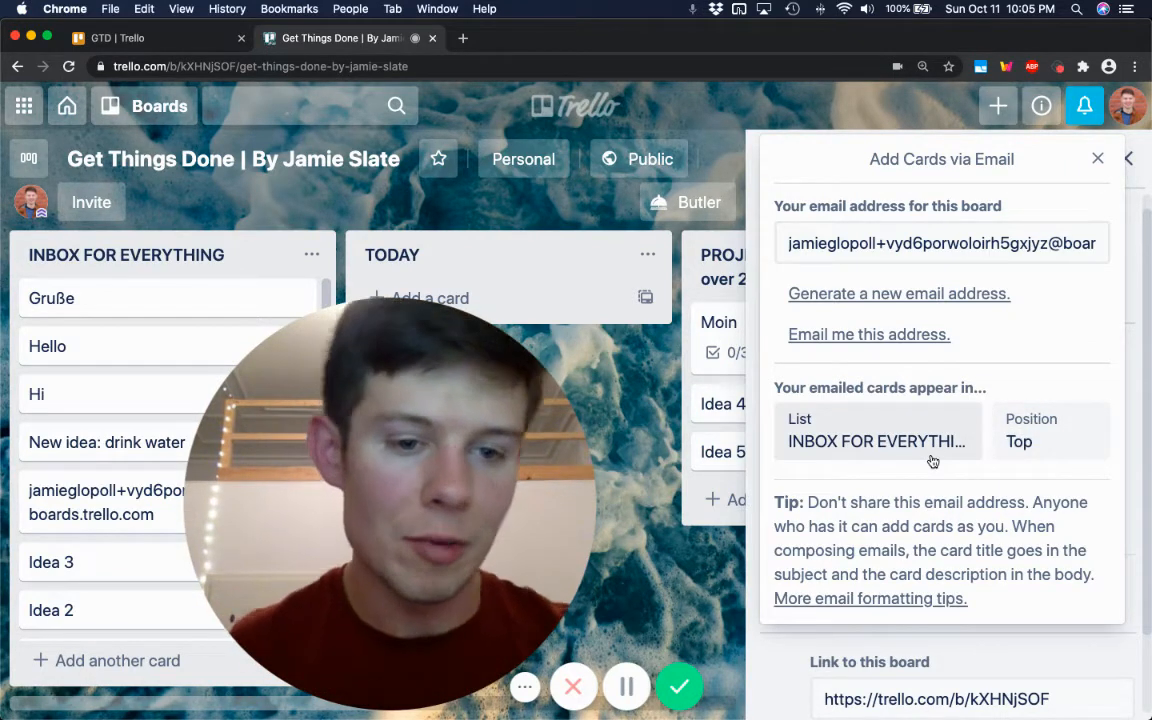
pyautogui.click(941, 243)
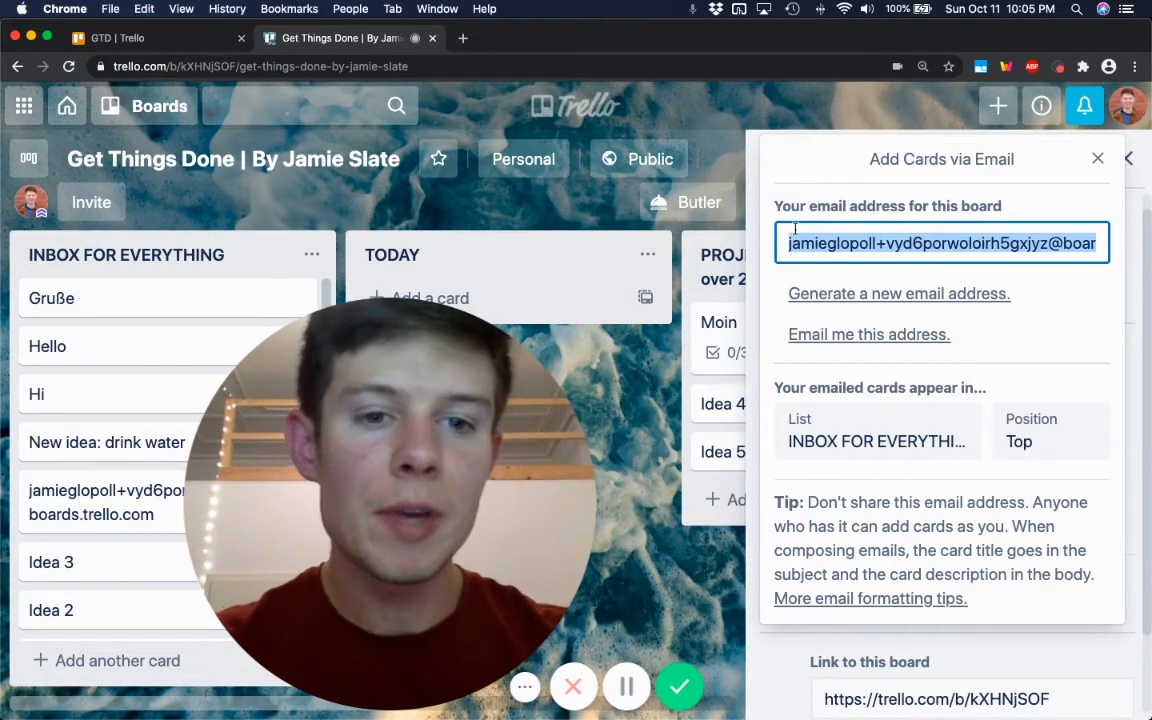
# Step: Add a card with the board's email address atop INBOX FOR EVERYTHING, then close the menu
pyautogui.click(1128, 158)
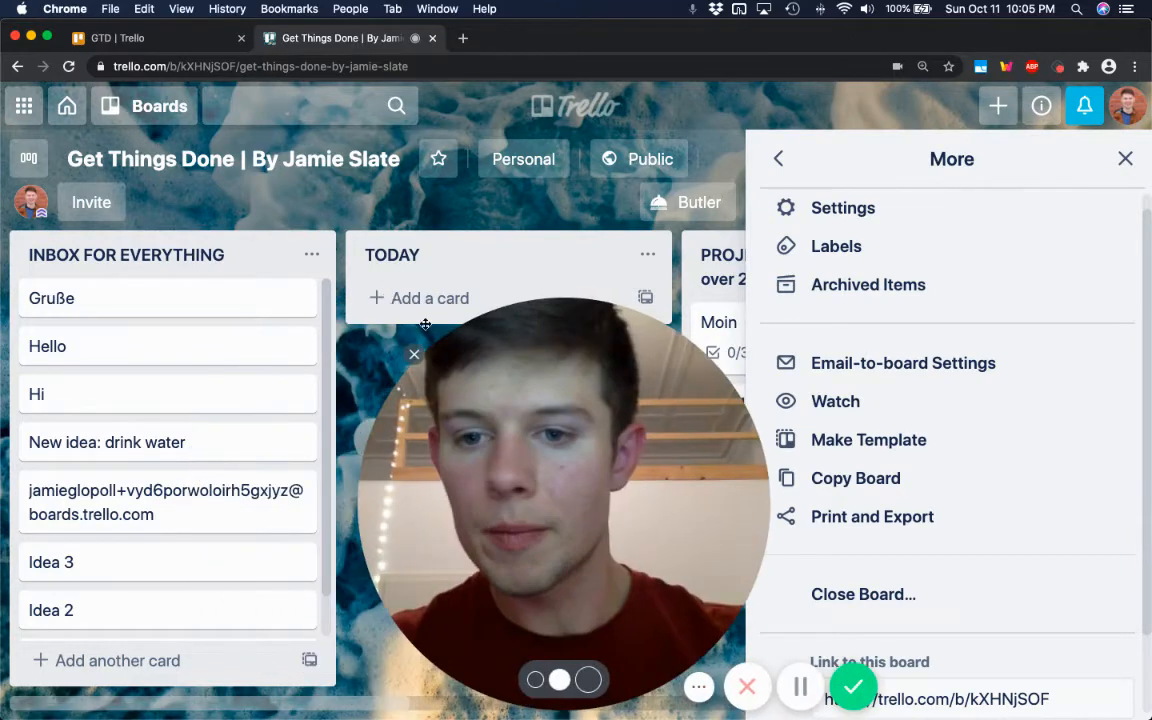
pyautogui.click(647, 254)
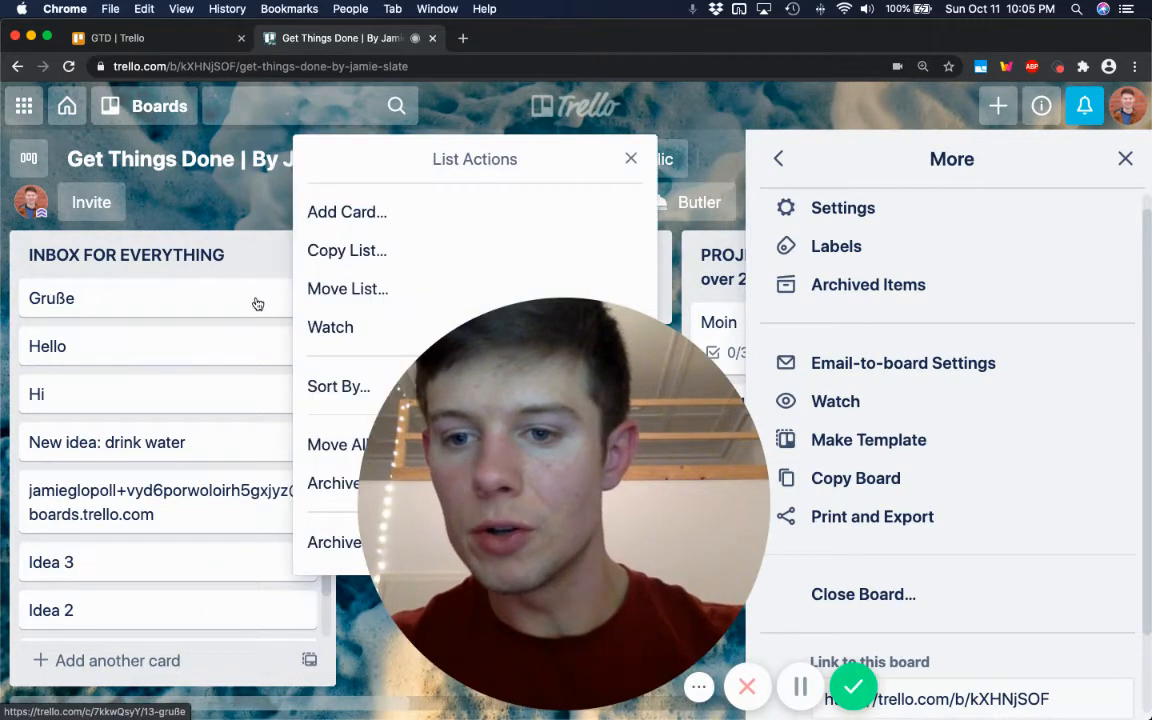
pyautogui.click(347, 211)
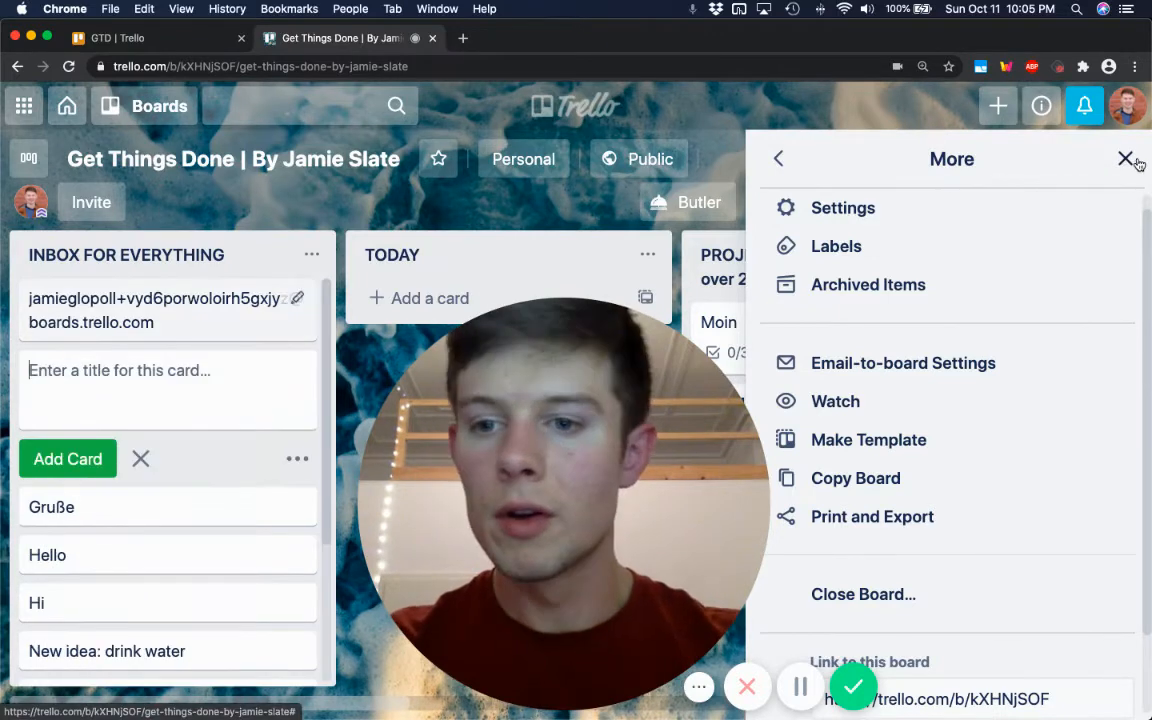
pyautogui.moveTo(1125, 160)
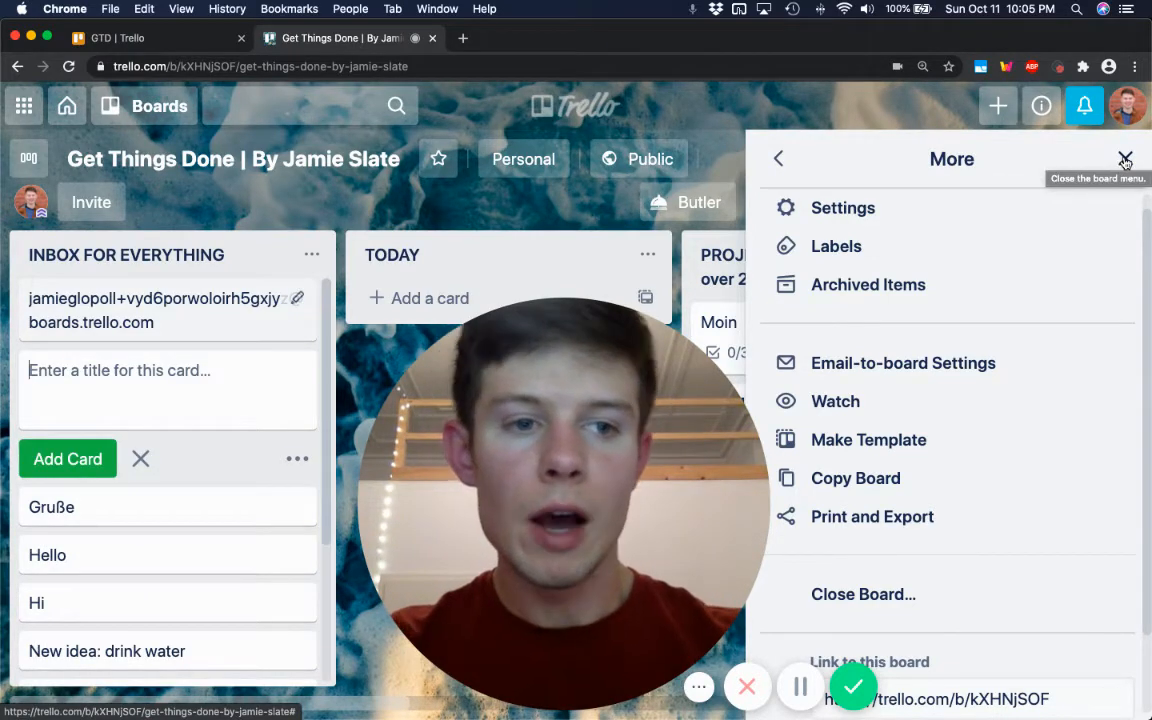
pyautogui.click(1124, 159)
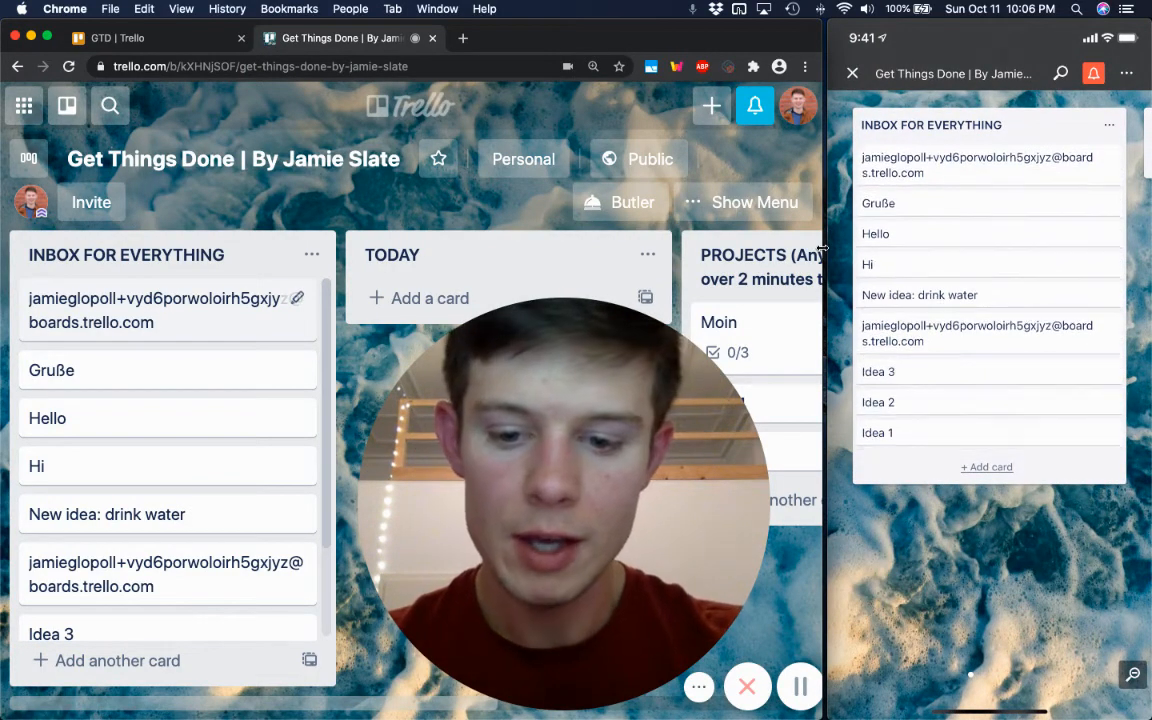
pyautogui.click(977, 165)
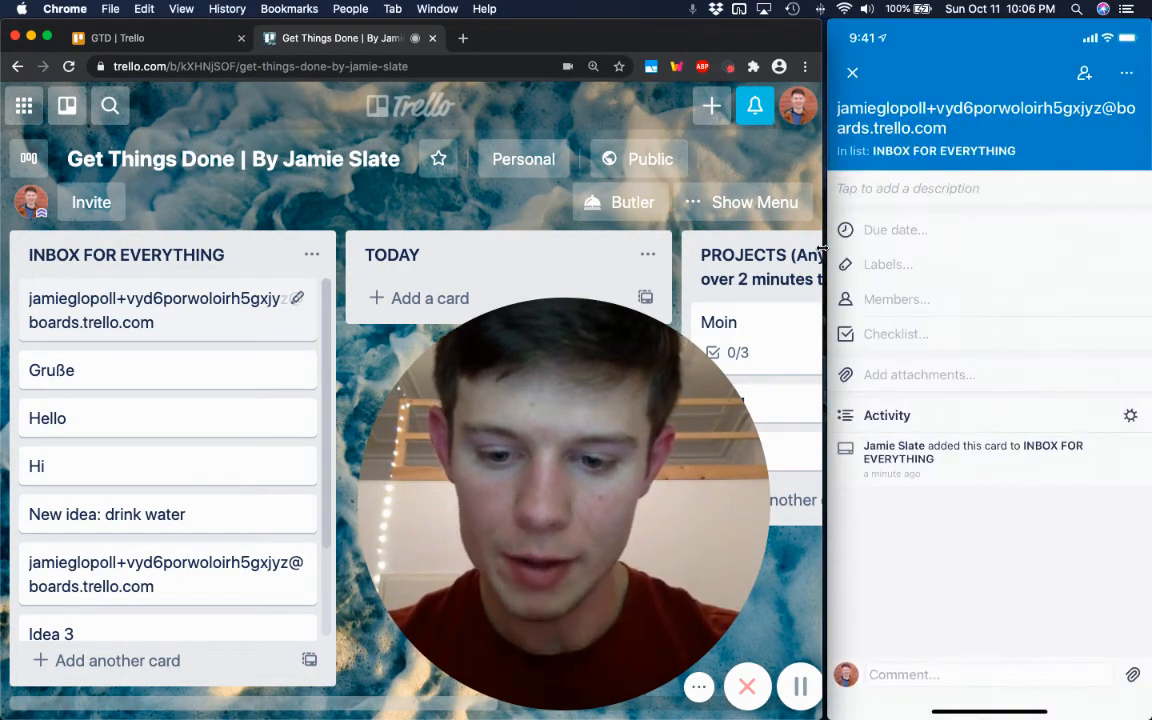
pyautogui.doubleClick(985, 117)
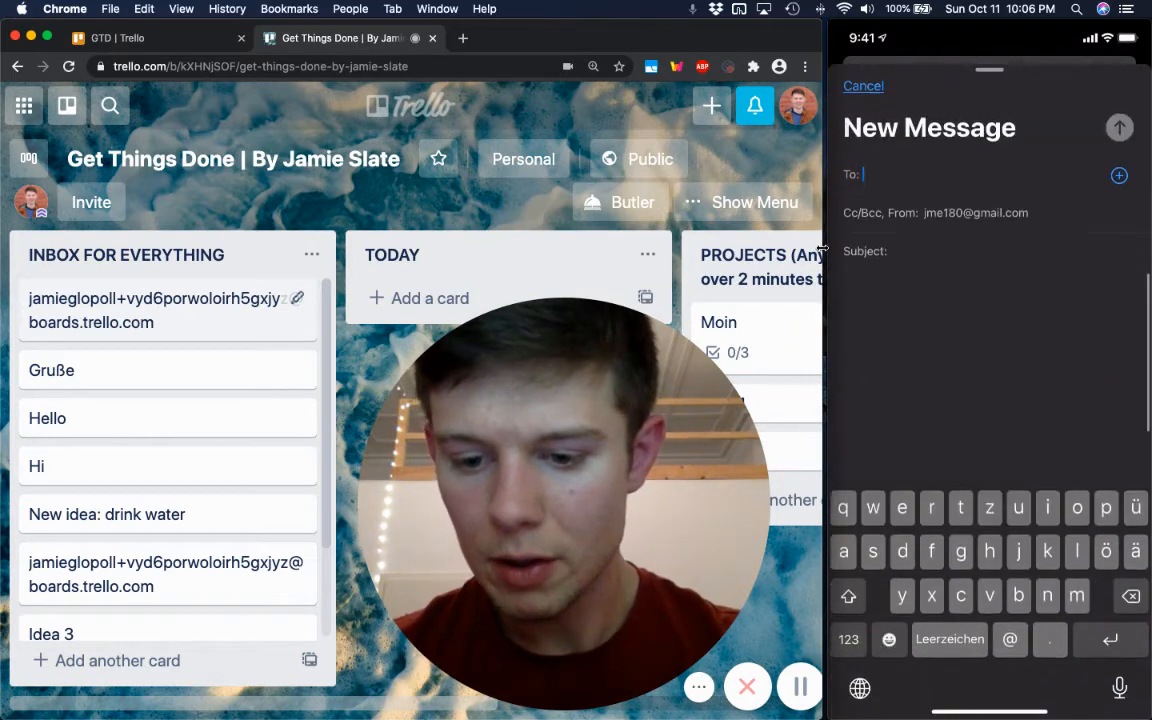
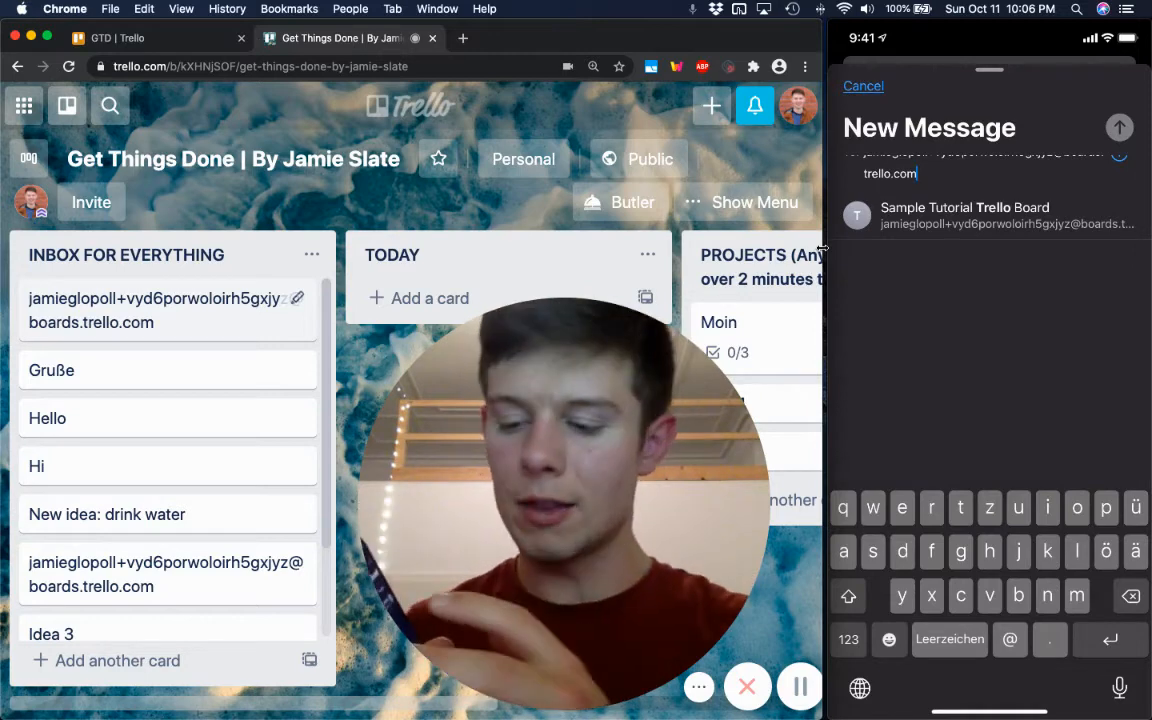
pyautogui.click(964, 215)
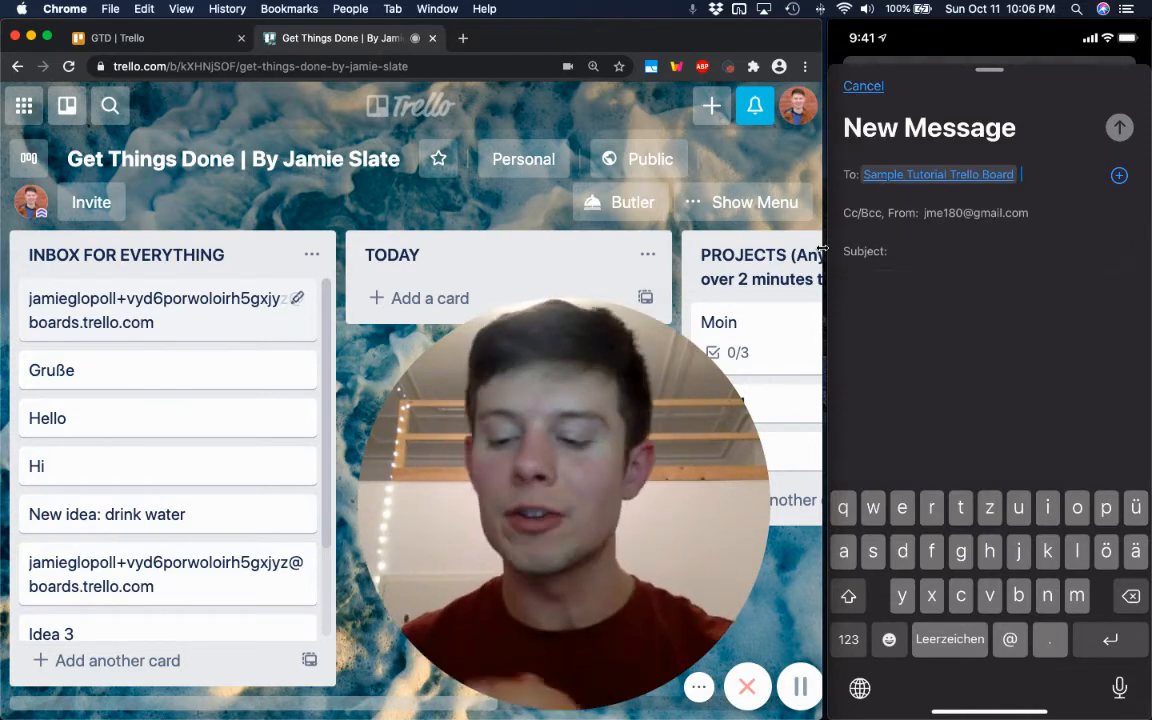
pyautogui.click(950, 251)
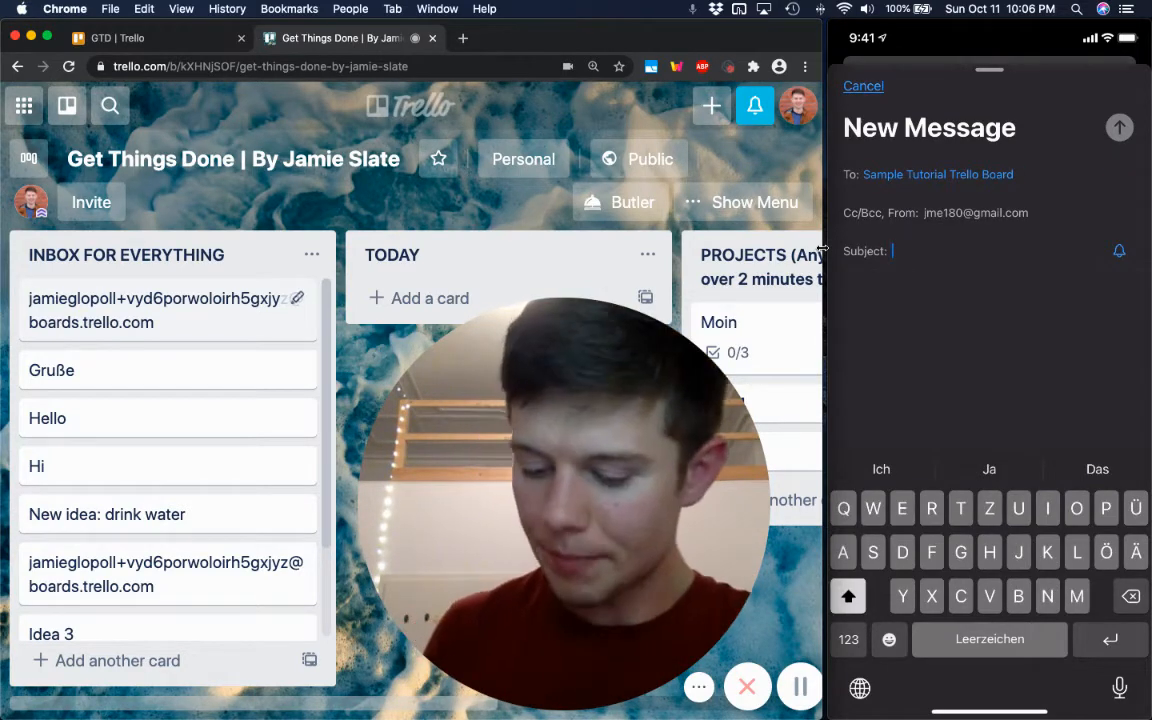
# Step: Set the subject 'Hey Herberge Day people' with emojis and send the email
pyautogui.write('Hey')
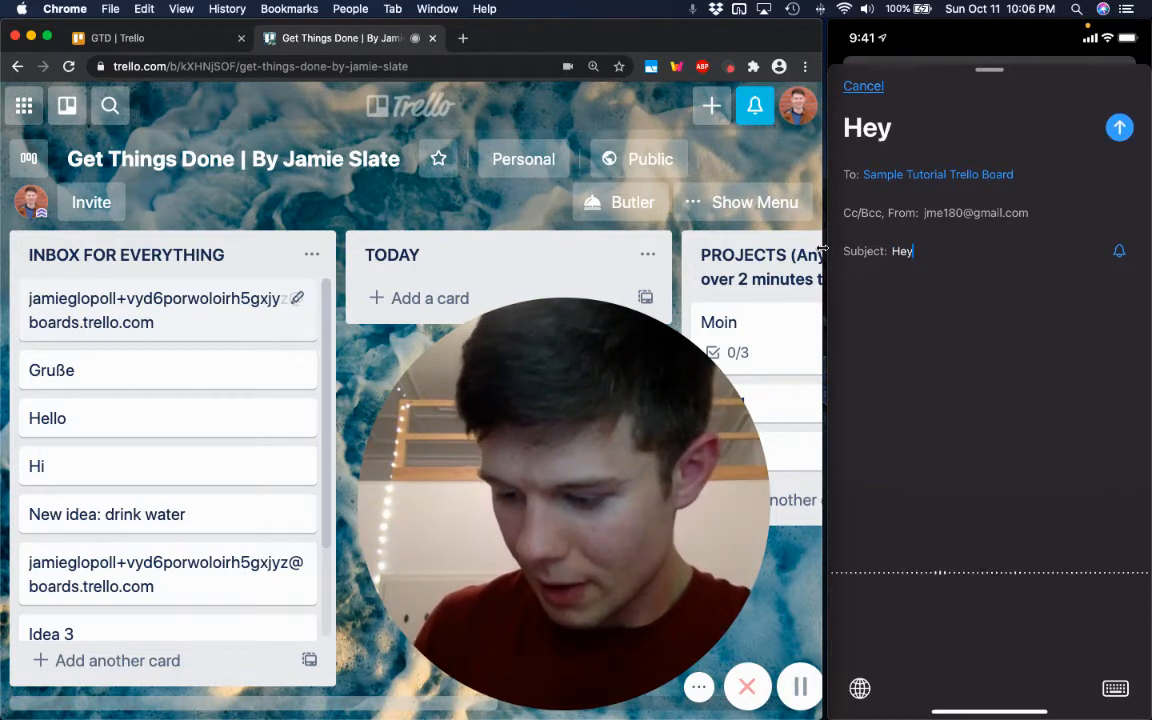
pyautogui.write('Herberge')
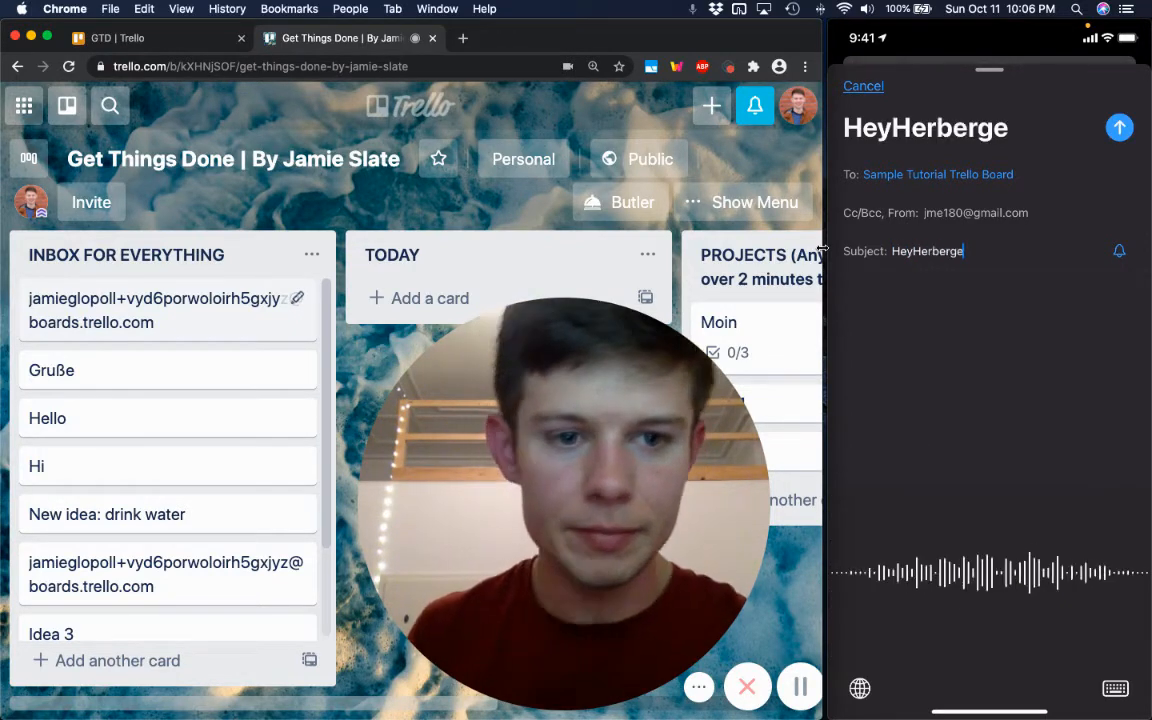
pyautogui.write('Day Pipo')
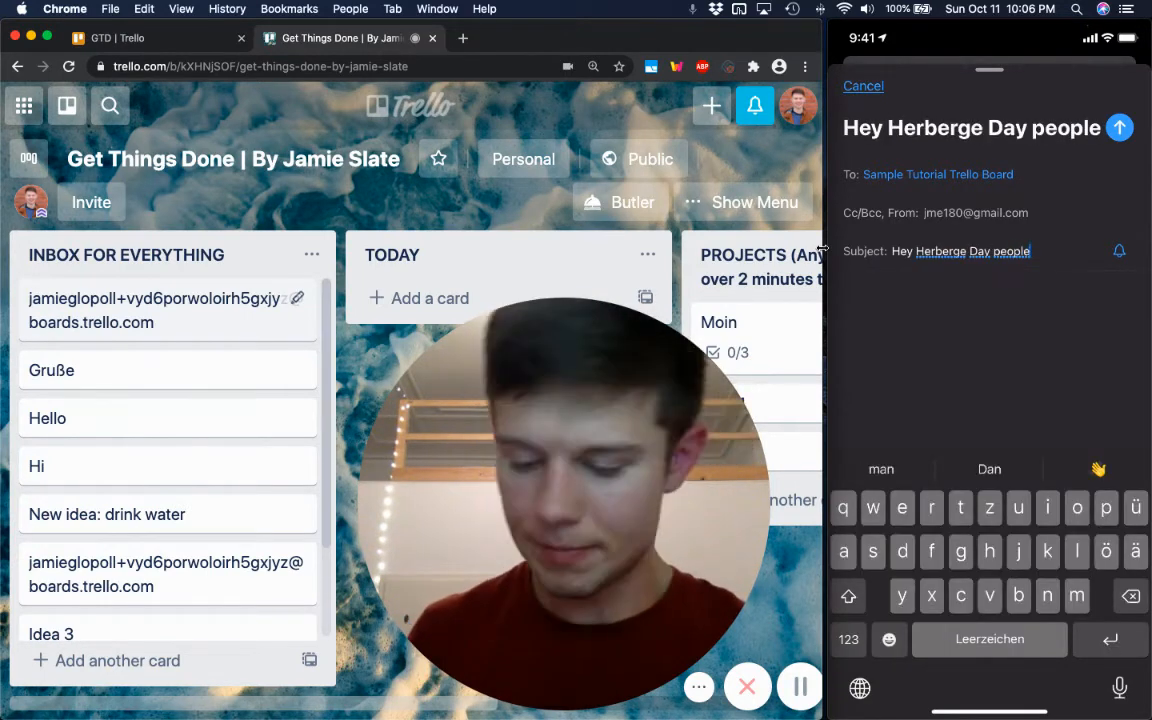
pyautogui.click(888, 639)
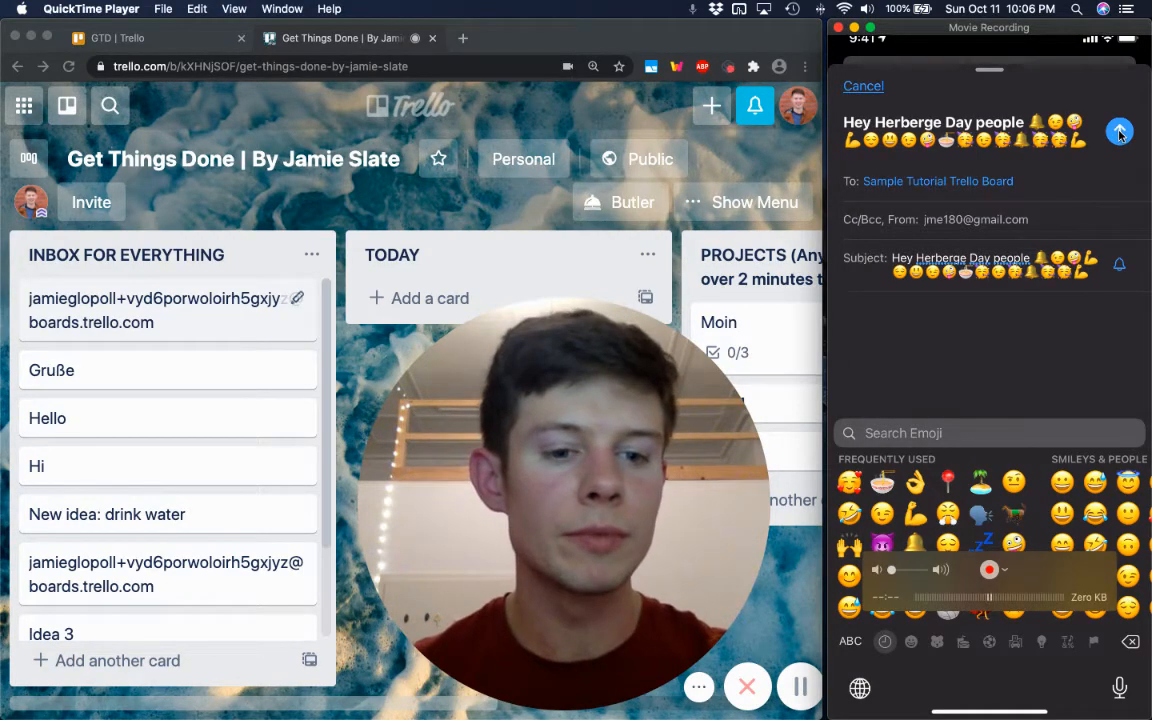
pyautogui.click(1119, 131)
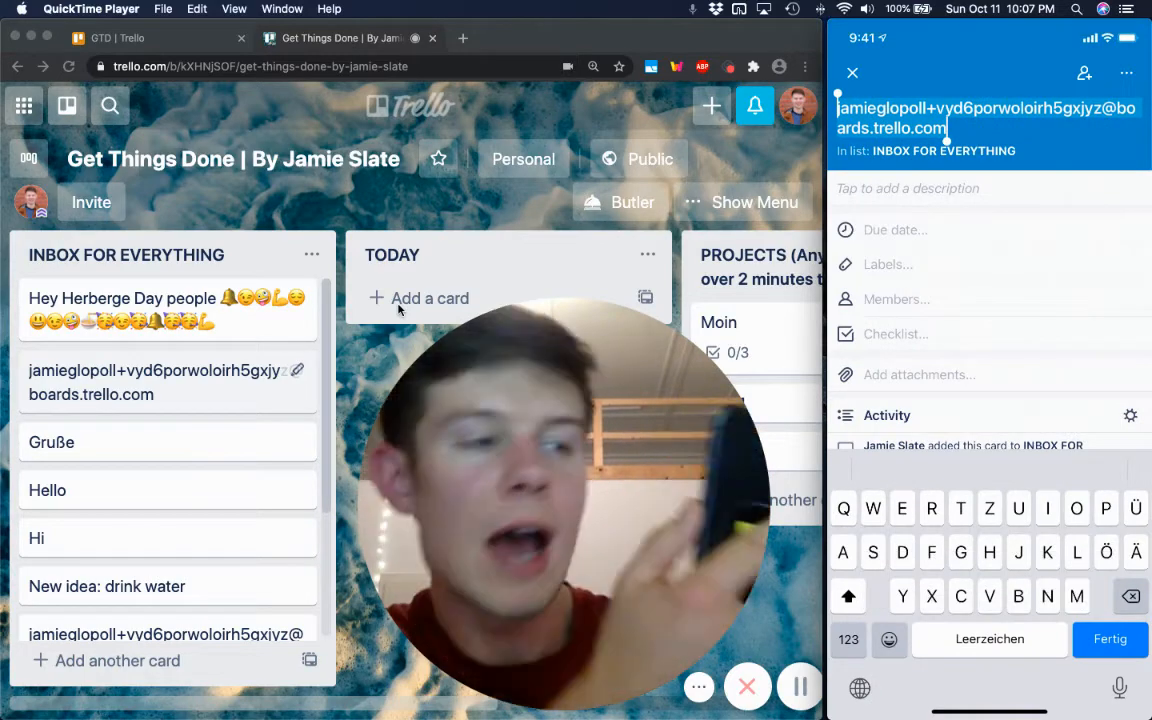
# Step: Confirm emailed cards like 'New idea: drink water' appear in INBOX FOR EVERYTHING
pyautogui.click(852, 72)
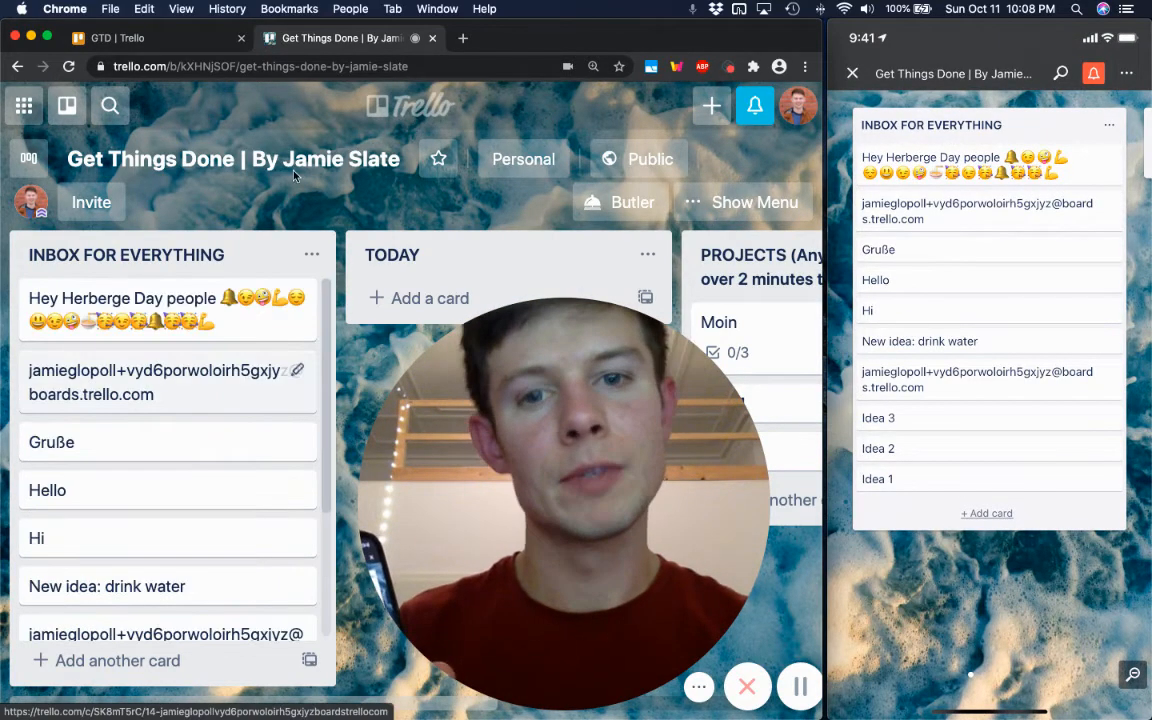
pyautogui.click(155, 37)
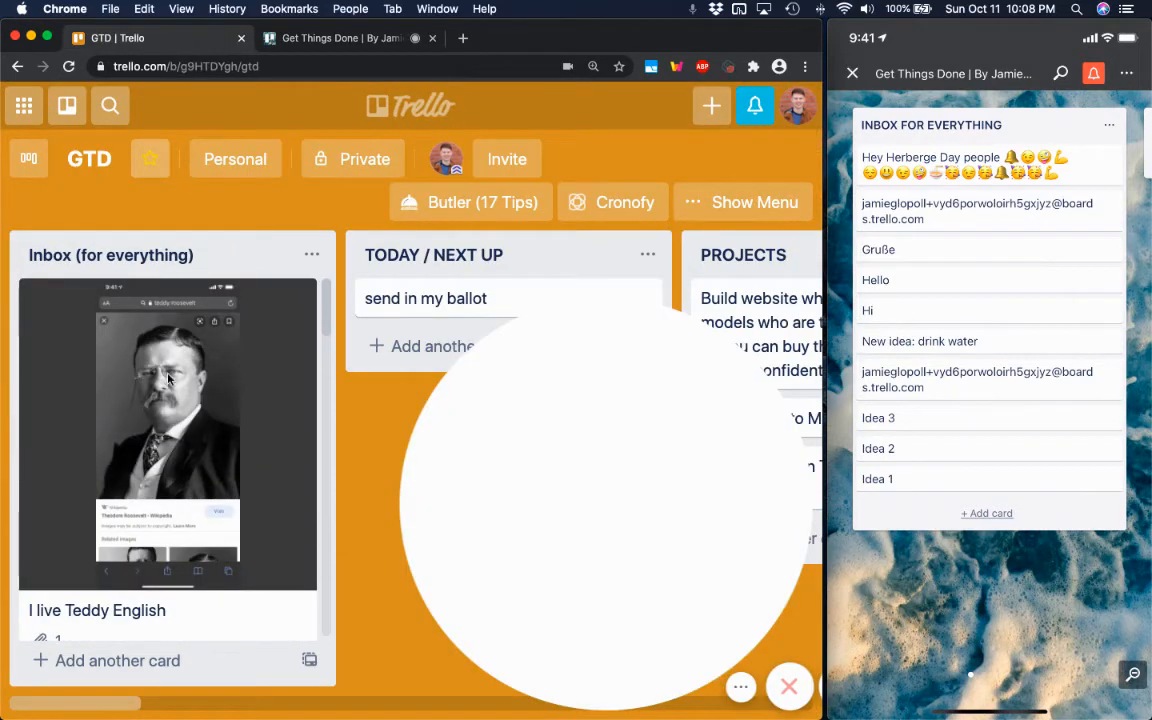
pyautogui.moveTo(181, 404)
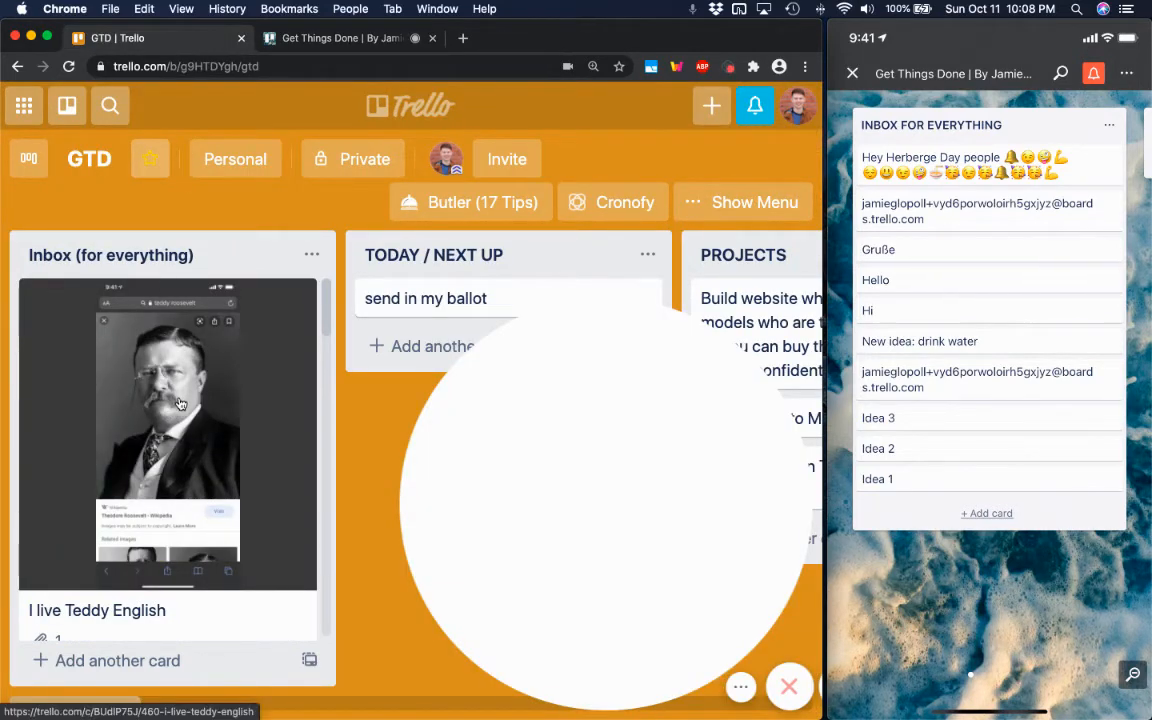
pyautogui.moveTo(198, 393)
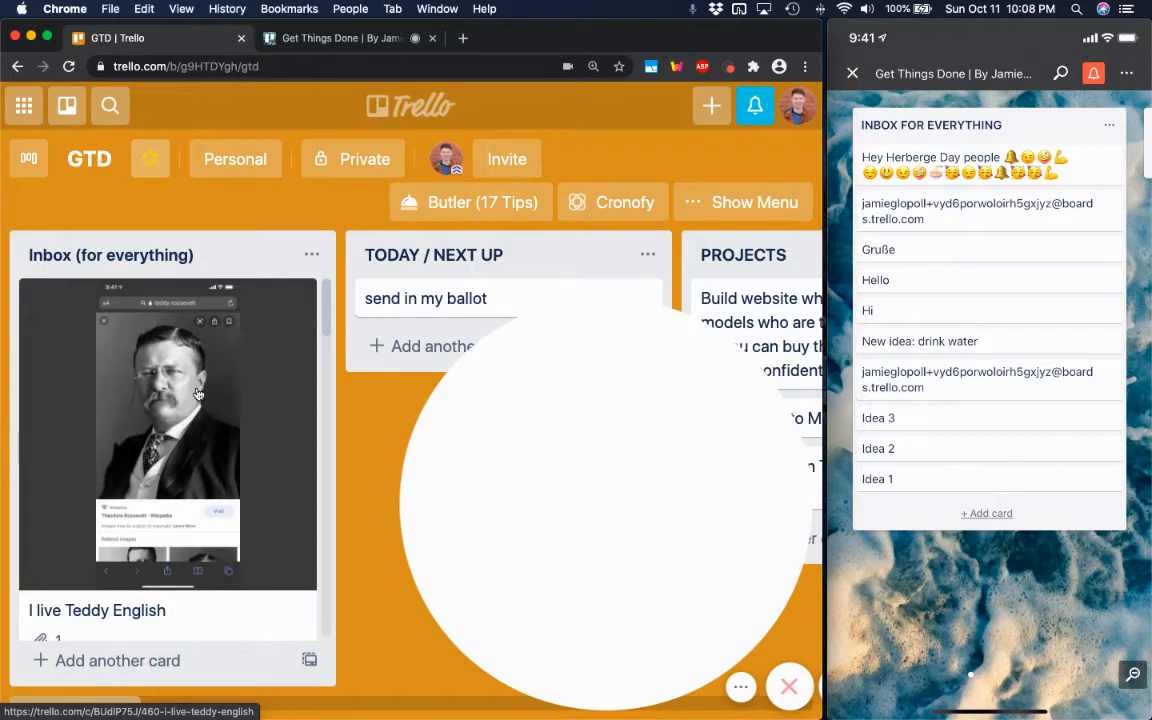
pyautogui.moveTo(221, 410)
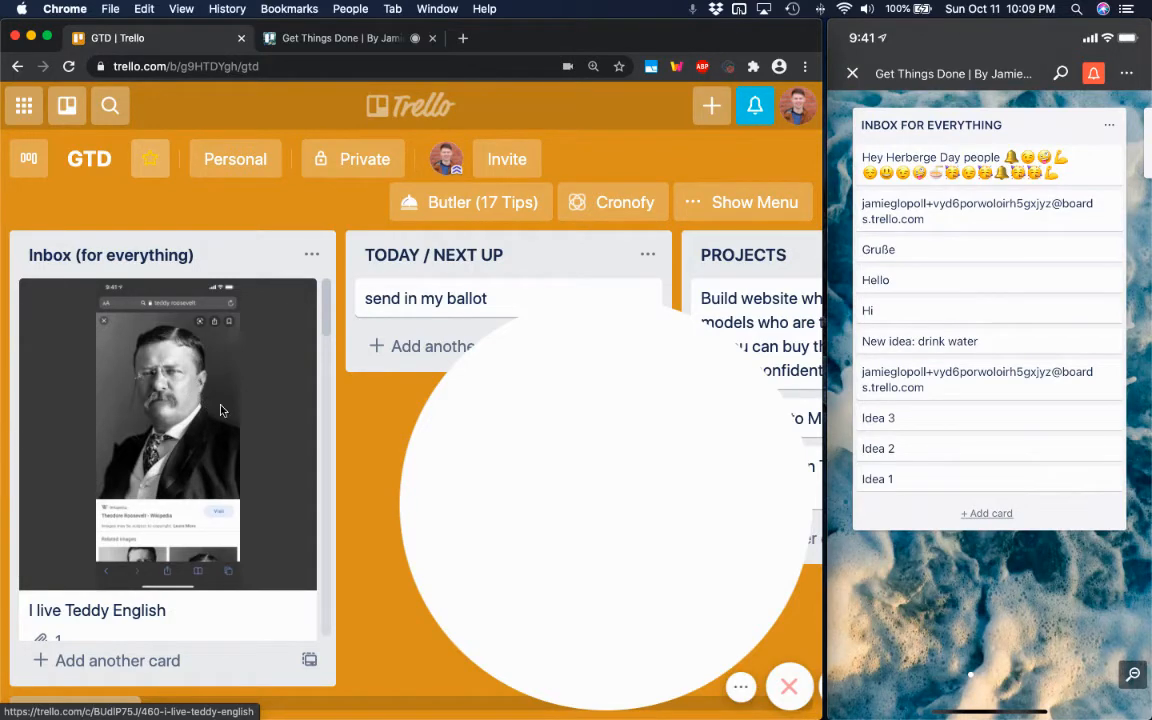
pyautogui.moveTo(316, 330)
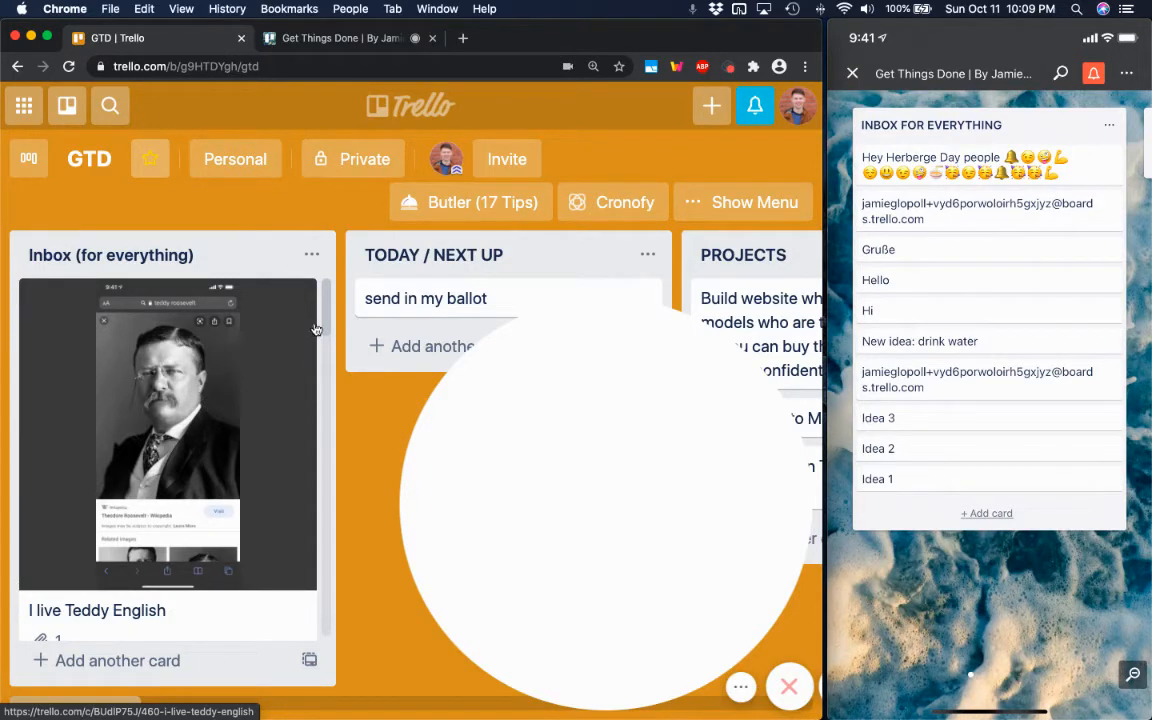
pyautogui.moveTo(260, 403)
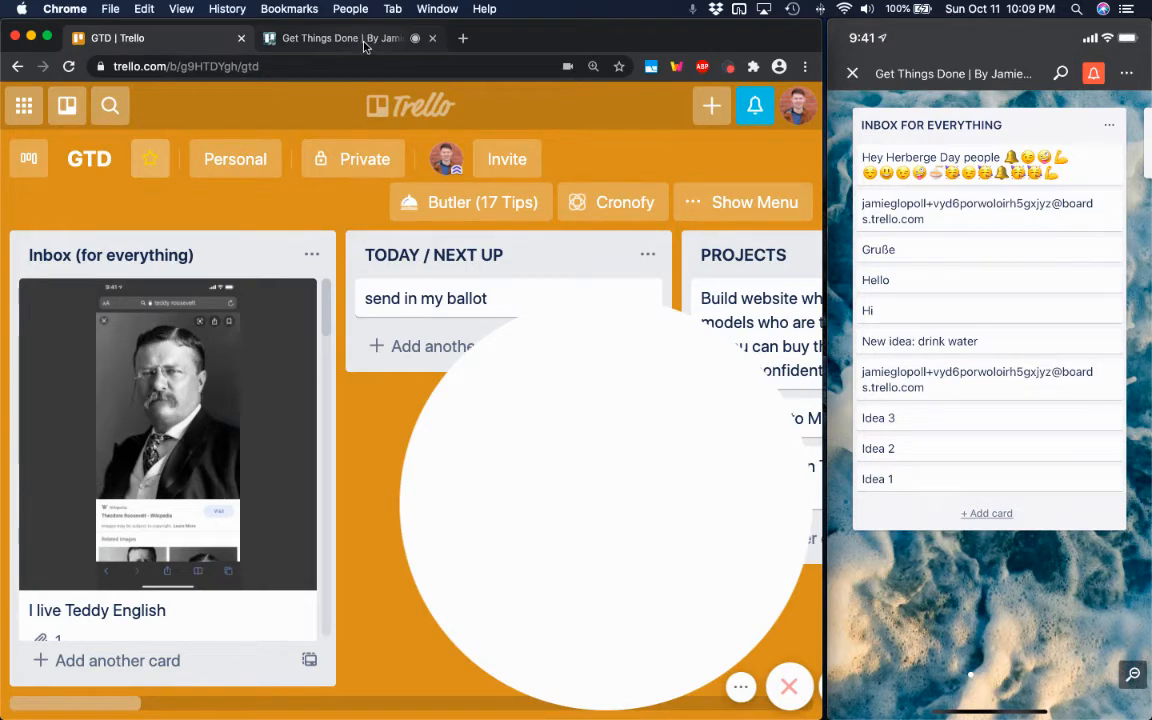
pyautogui.click(340, 38)
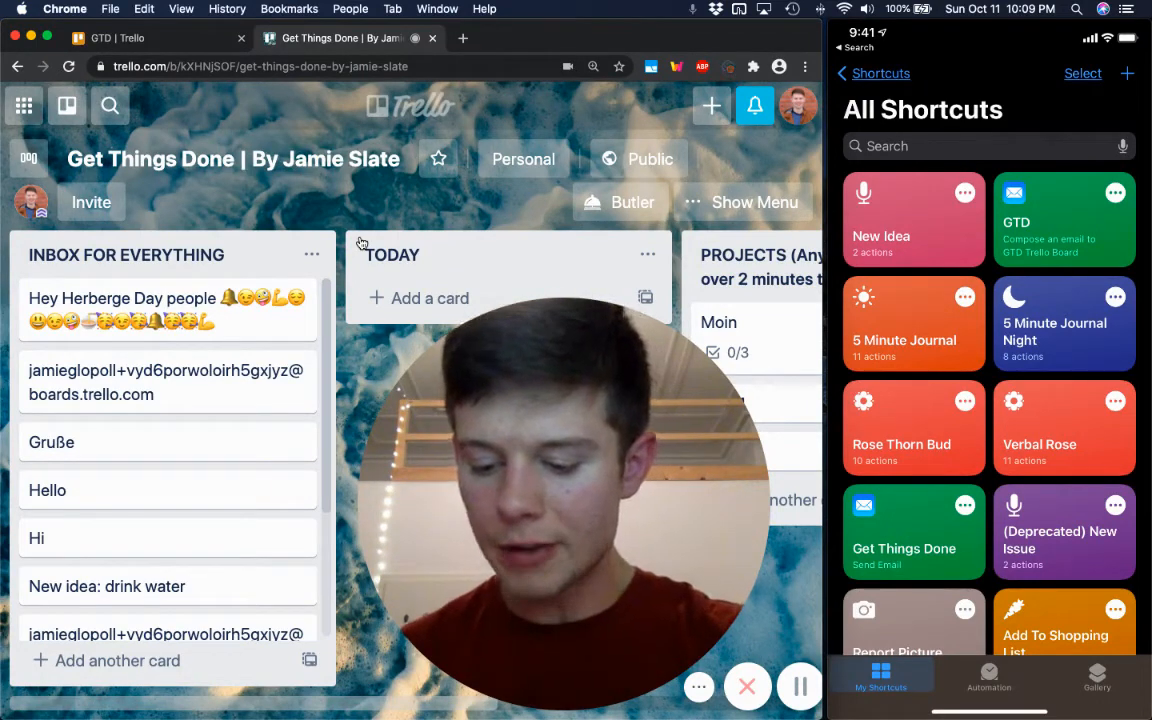
# Step: Start a new shortcut with a Dictate Text action, then search for Trello's Add Item action
pyautogui.click(1127, 73)
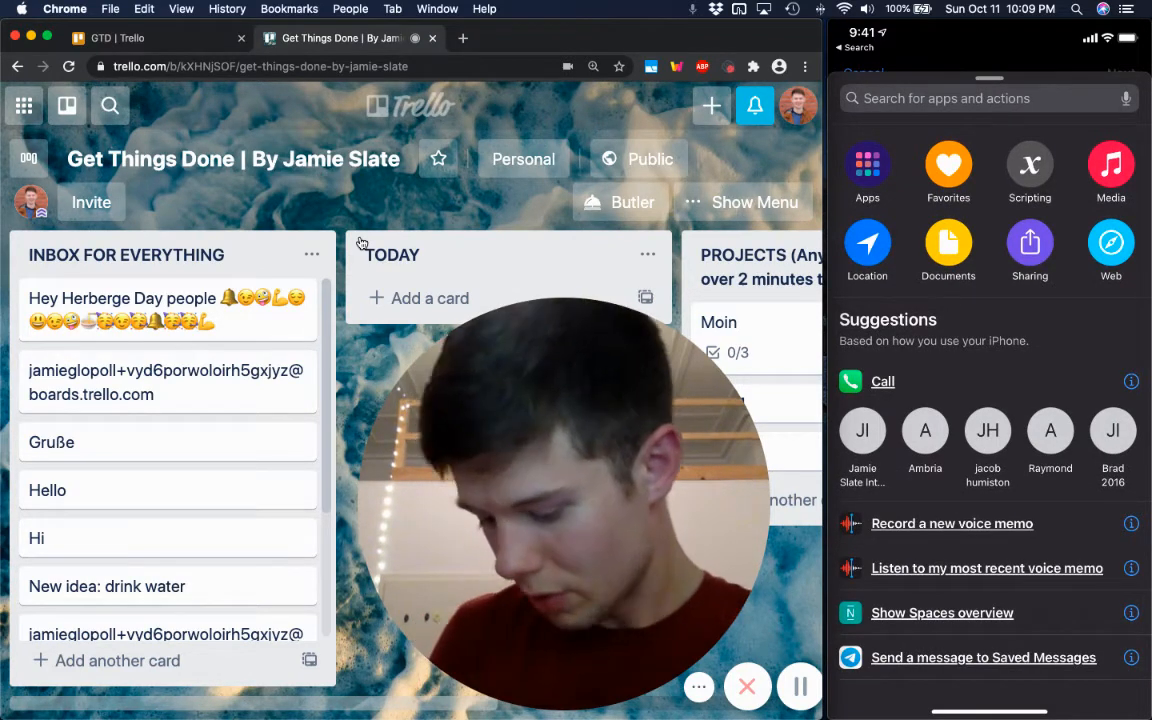
pyautogui.click(945, 98)
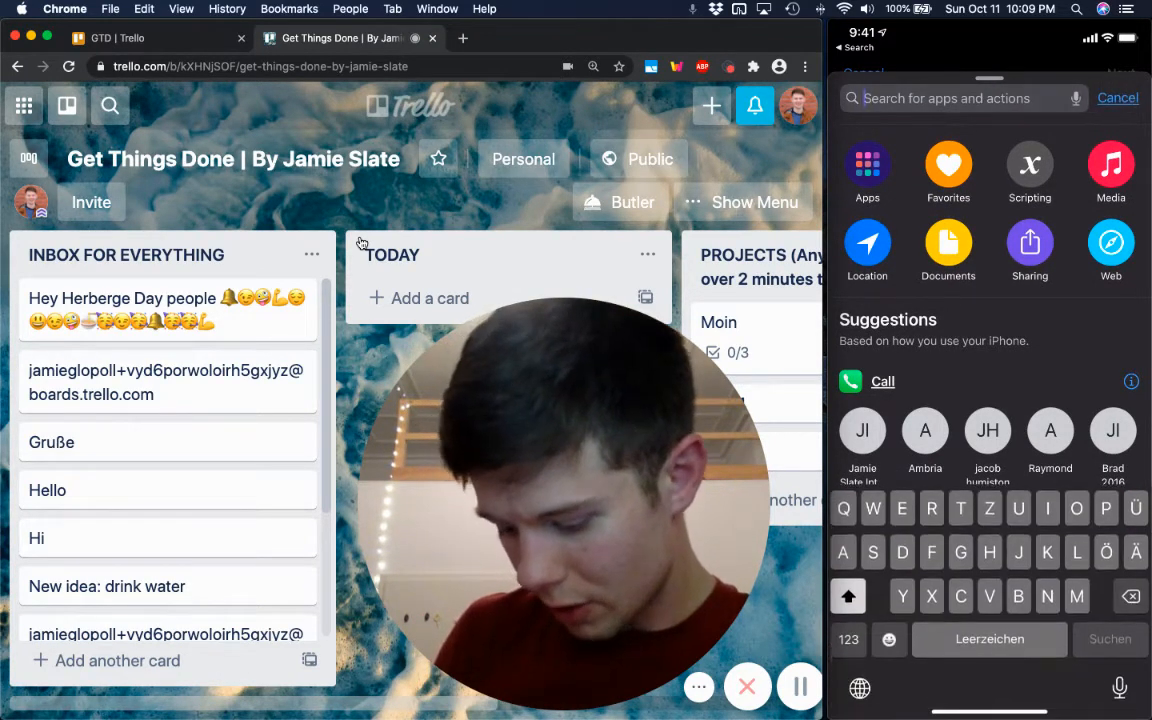
pyautogui.write('i')
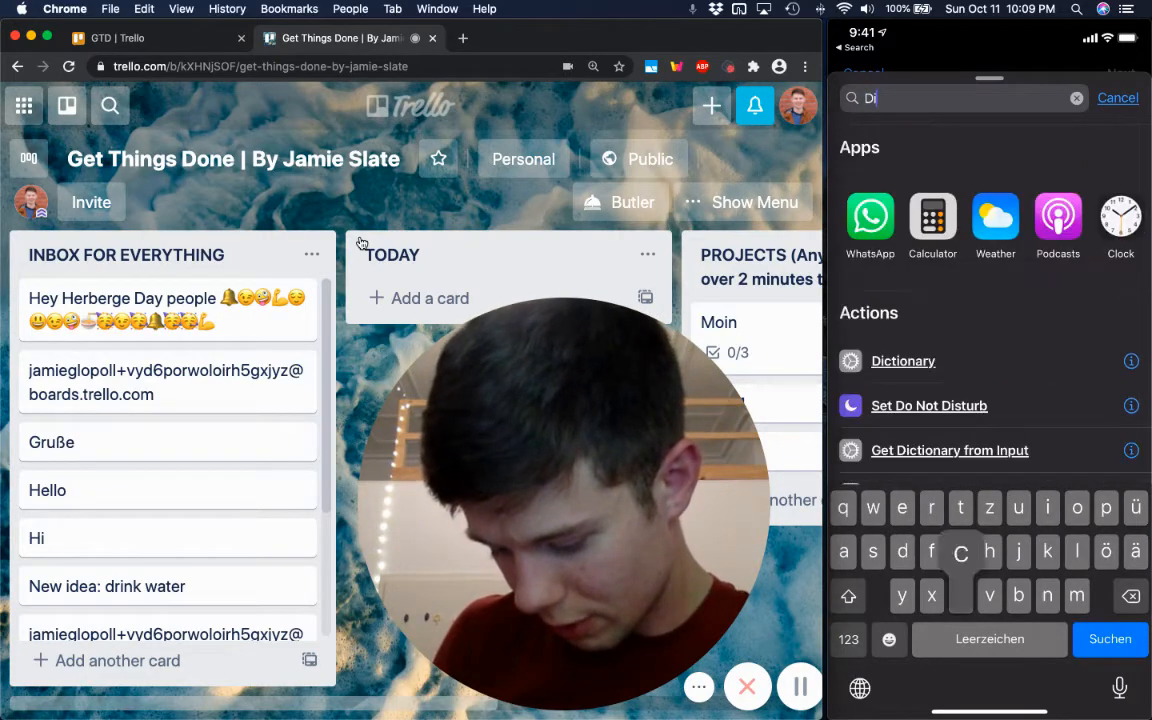
pyautogui.write('t')
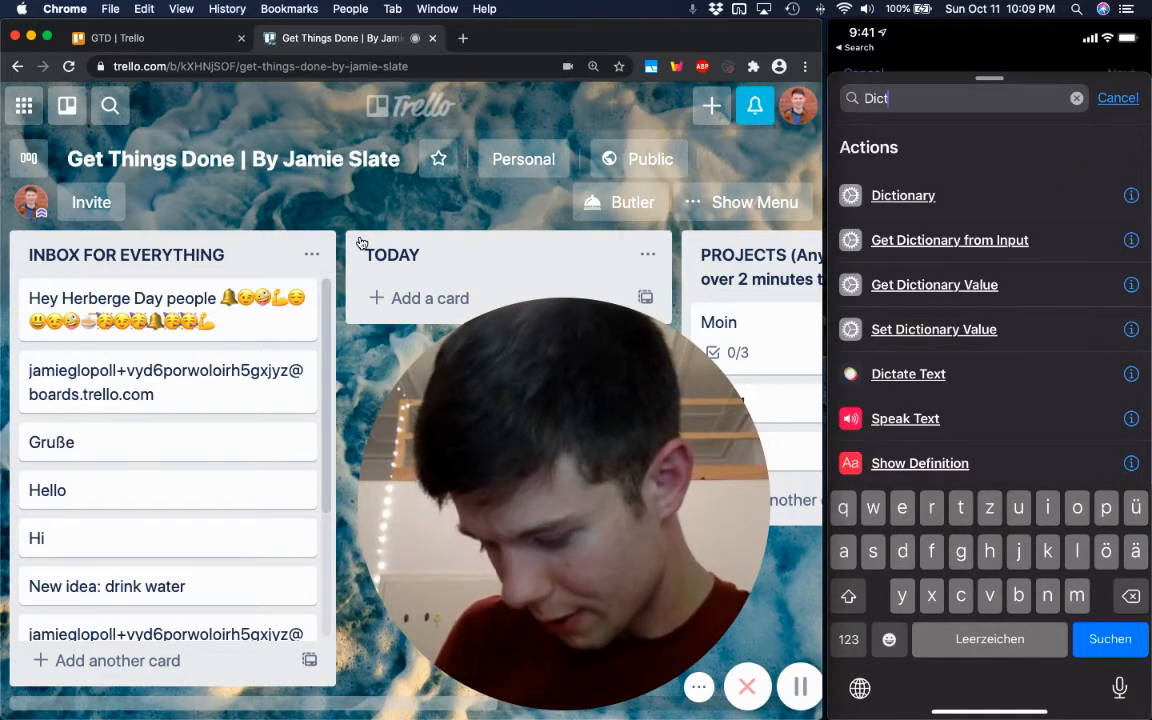
pyautogui.click(908, 373)
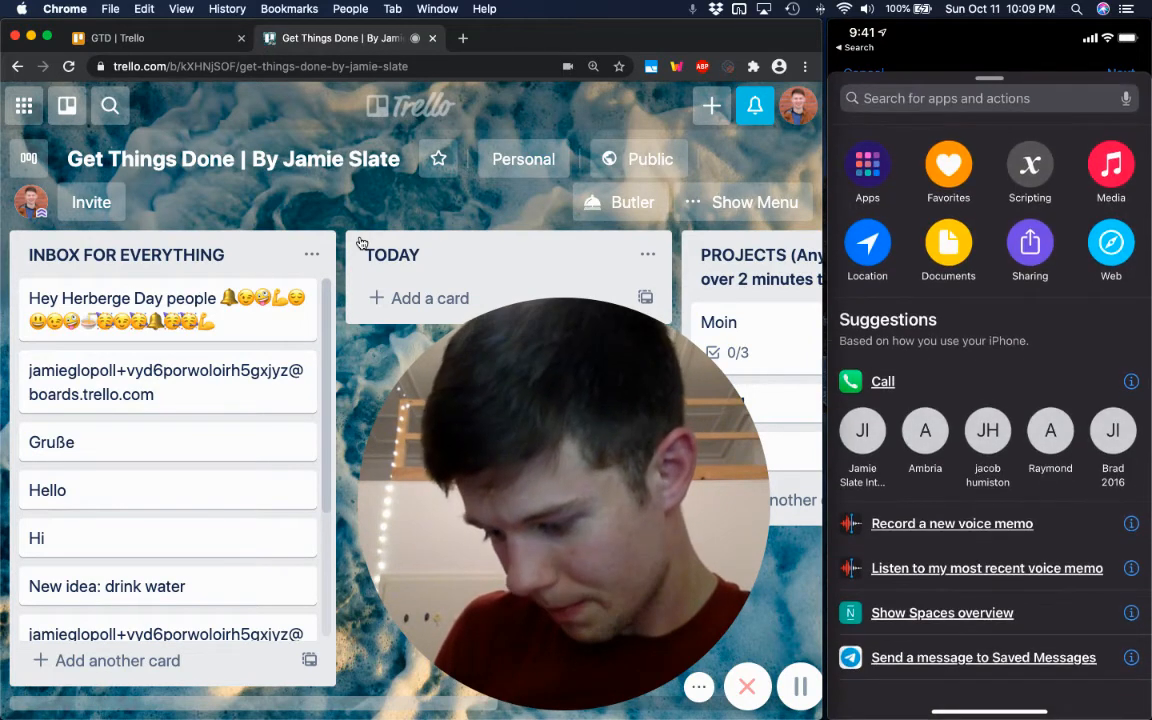
pyautogui.click(960, 98)
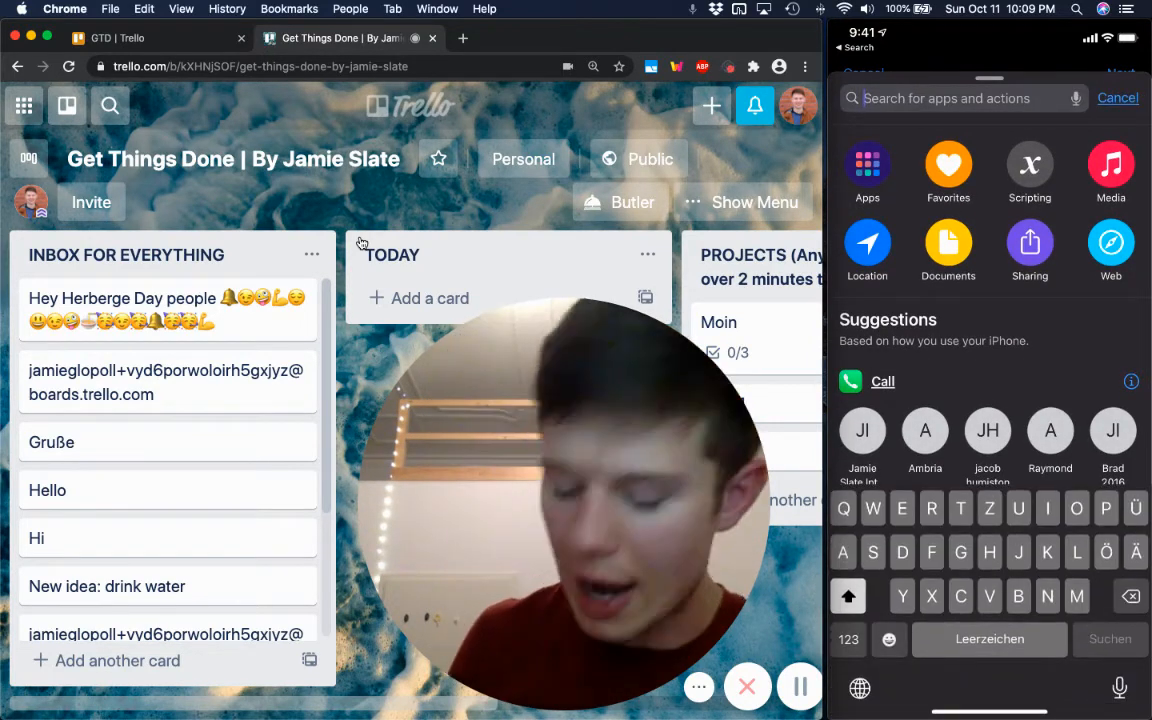
pyautogui.write('Trello')
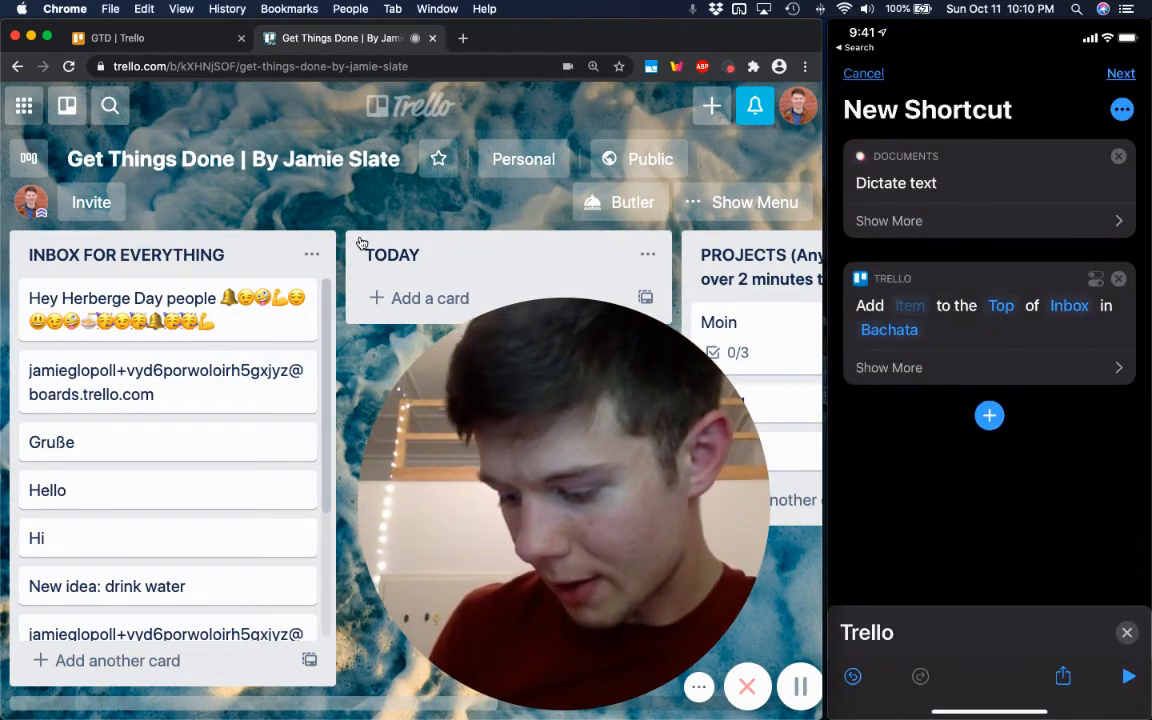
# Step: Set the Trello action to add Dictated Text to INBOX FOR EVERYTHING on Get Things Done
pyautogui.click(909, 305)
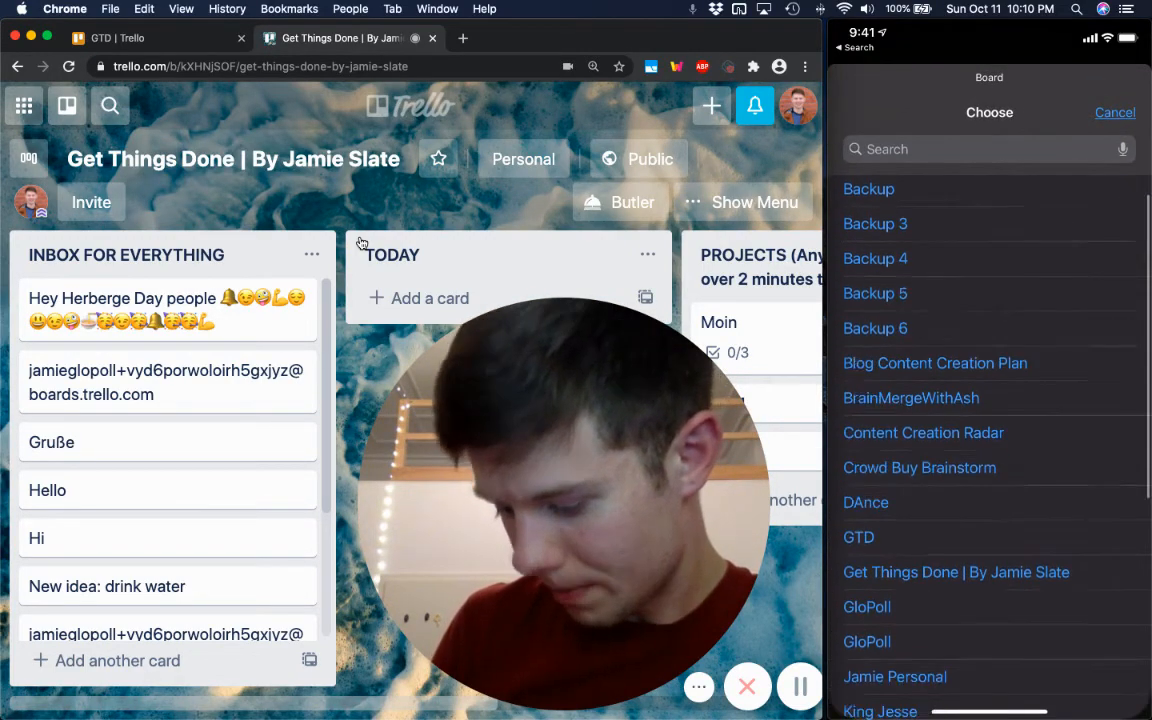
pyautogui.scroll(-3)
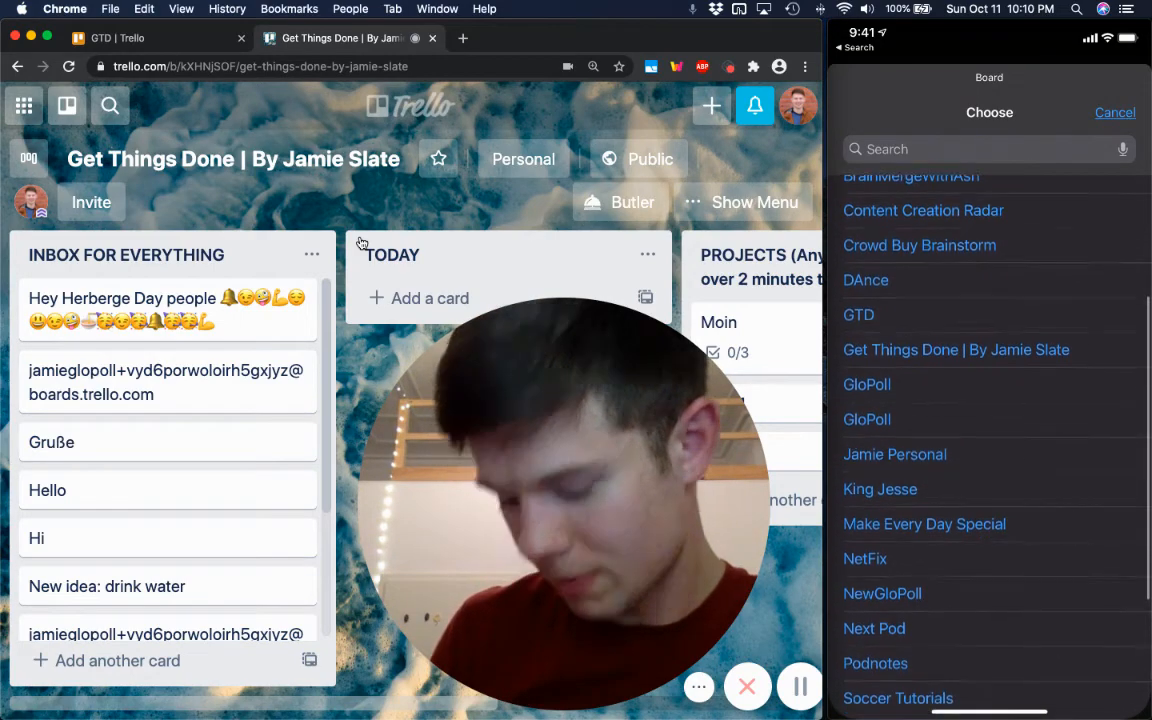
pyautogui.scroll(-3)
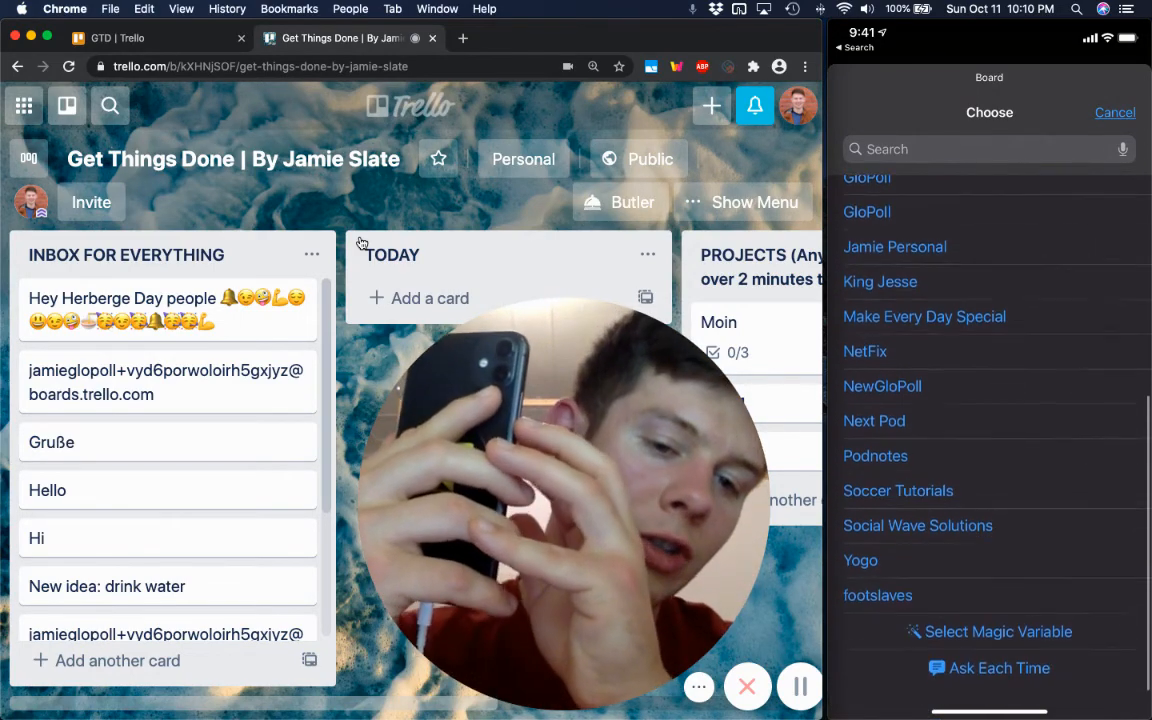
pyautogui.scroll(3)
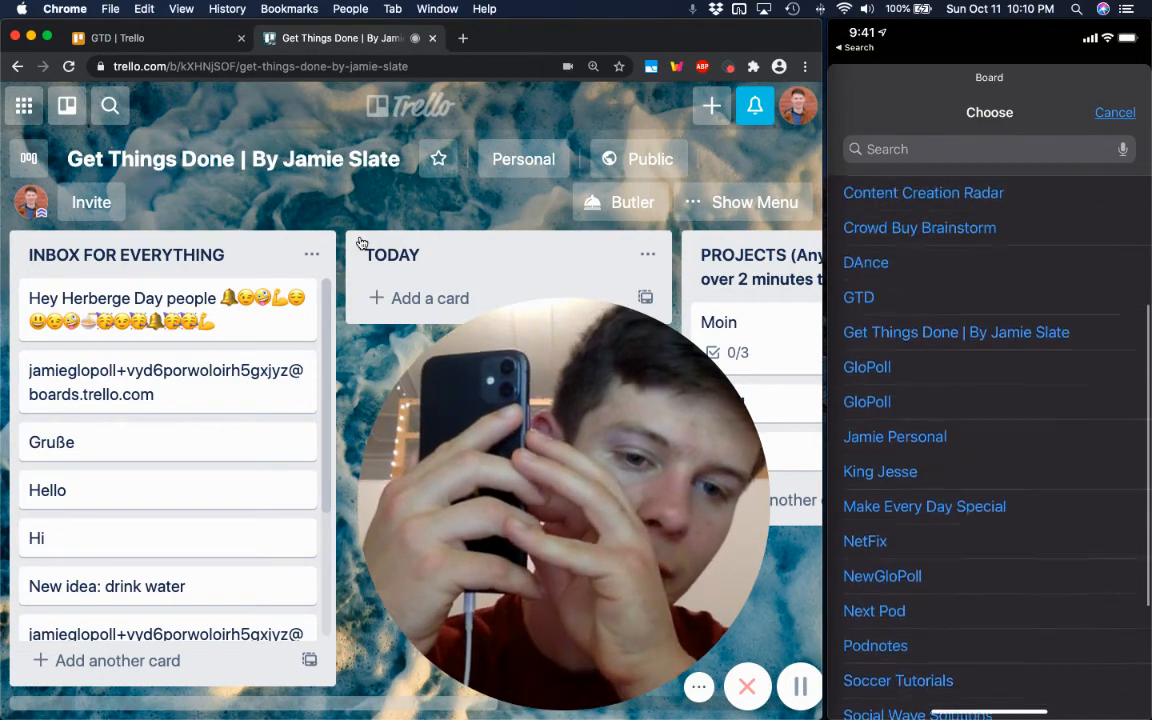
pyautogui.scroll(3)
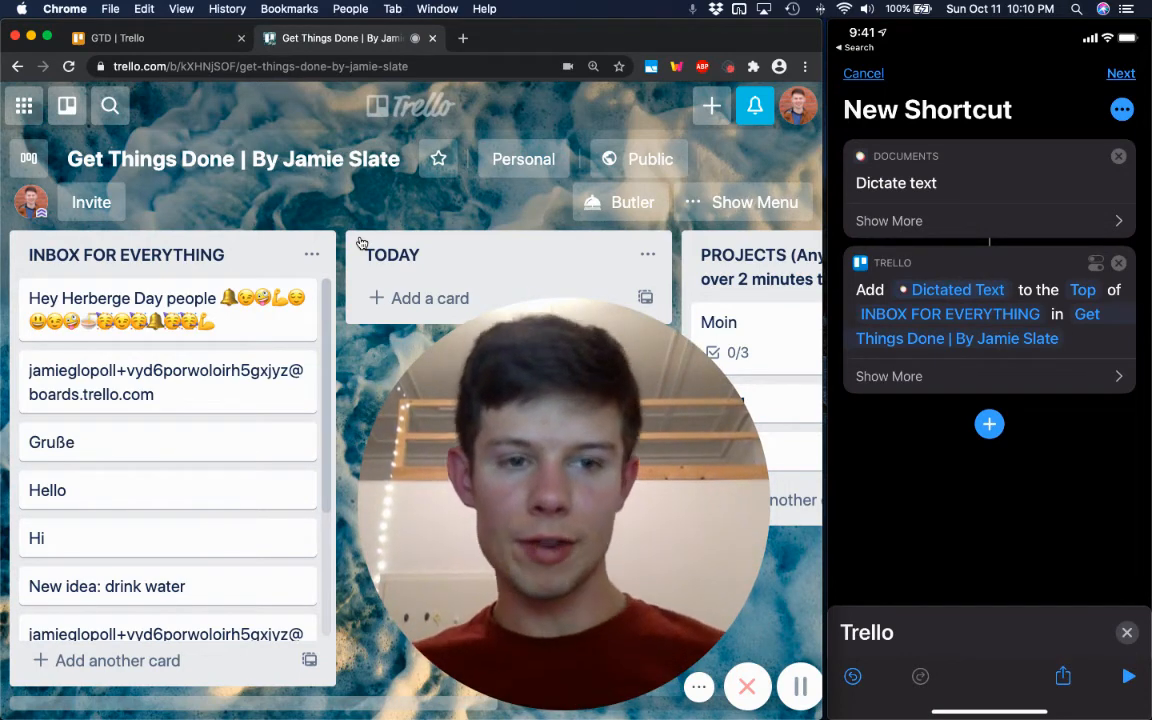
# Step: Name the shortcut 'YouTube exclusive' as its Siri phrase
pyautogui.click(1120, 73)
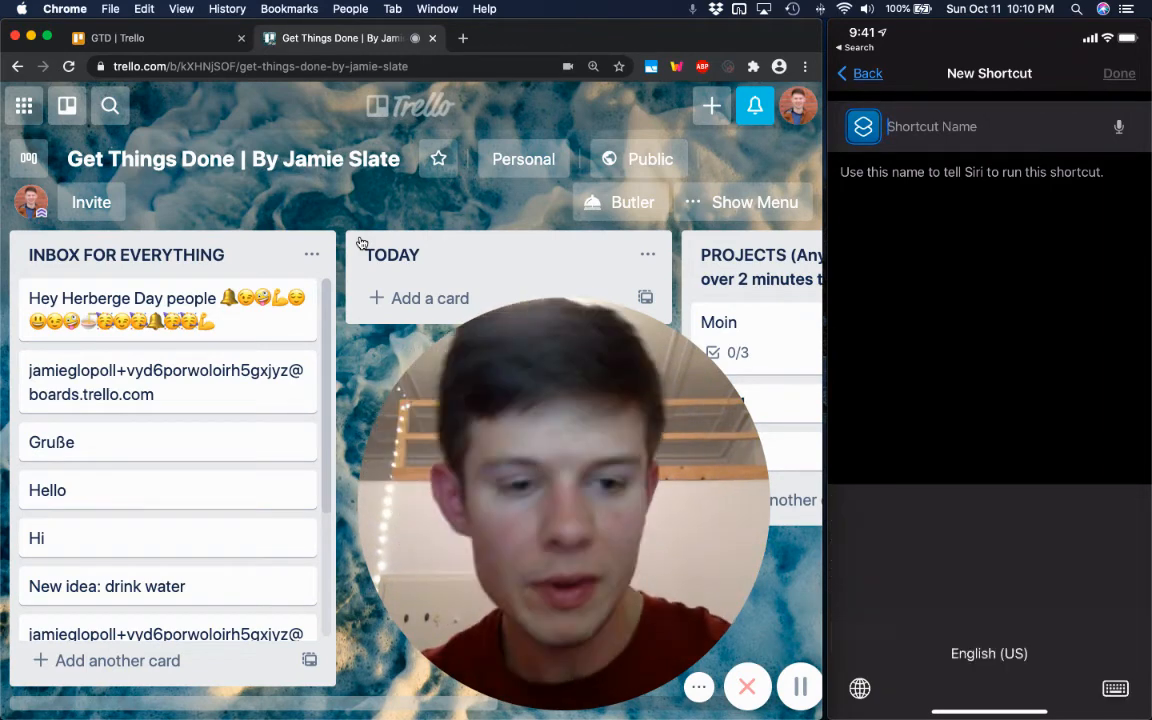
pyautogui.write('YouTube')
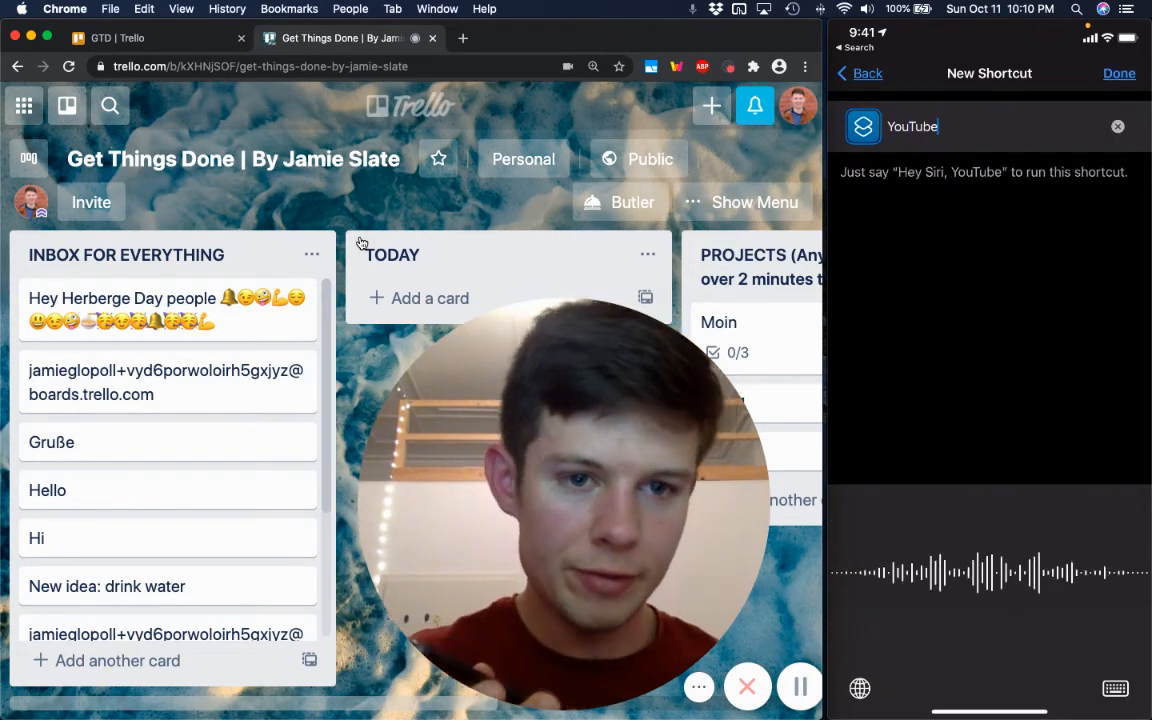
pyautogui.write('exclusive')
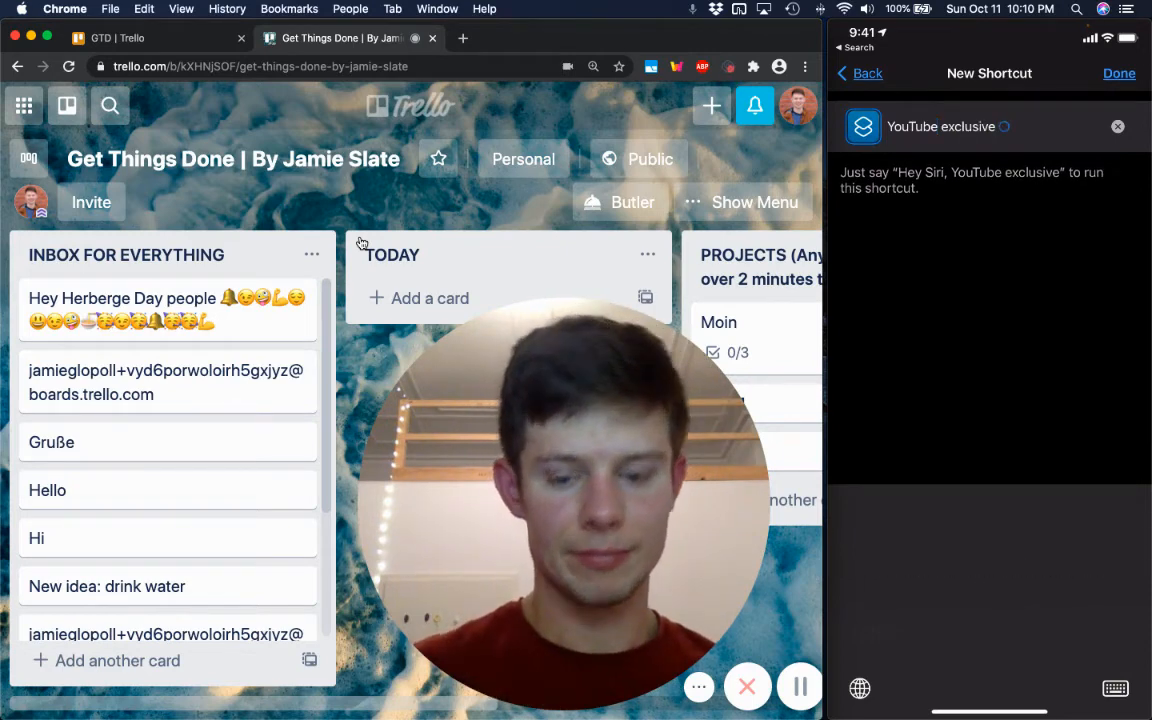